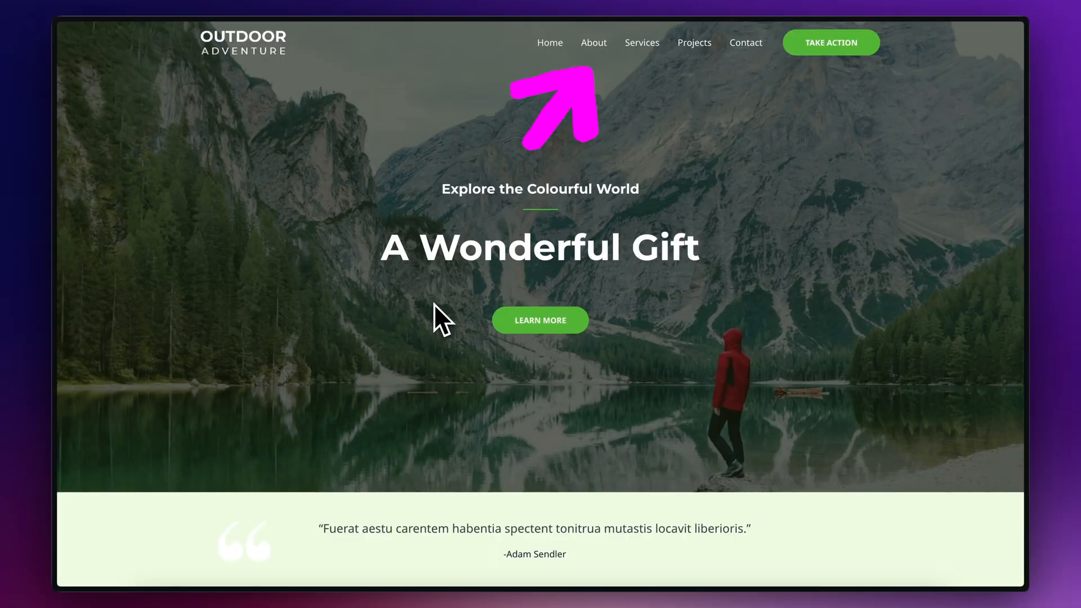
- From the admin dashboard, open Astra's dashboard and switch on the Sticky Header module
scroll(down, 3)
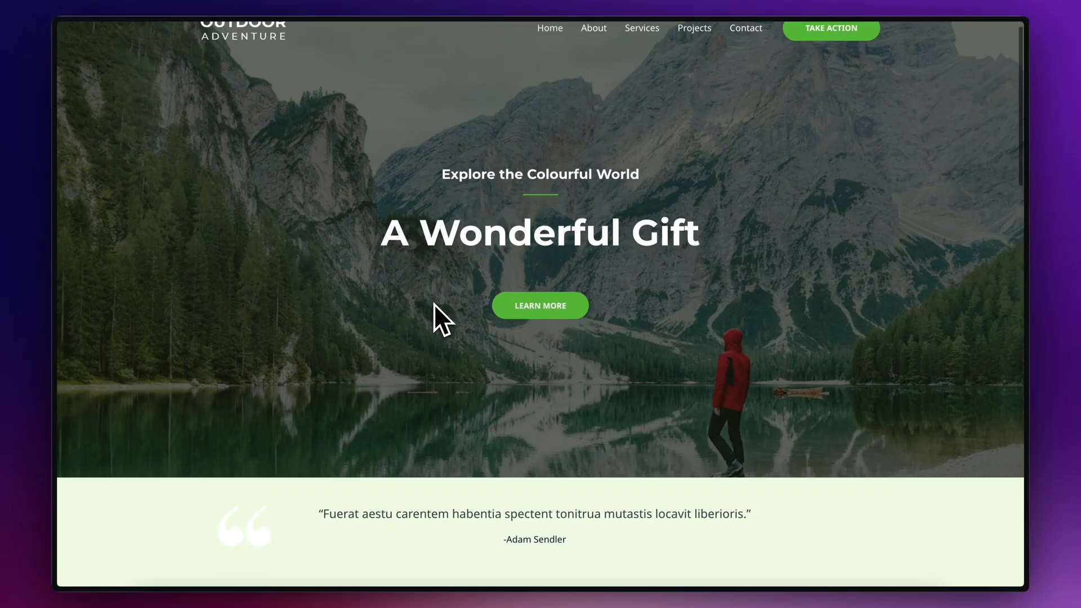
scroll(down, 3)
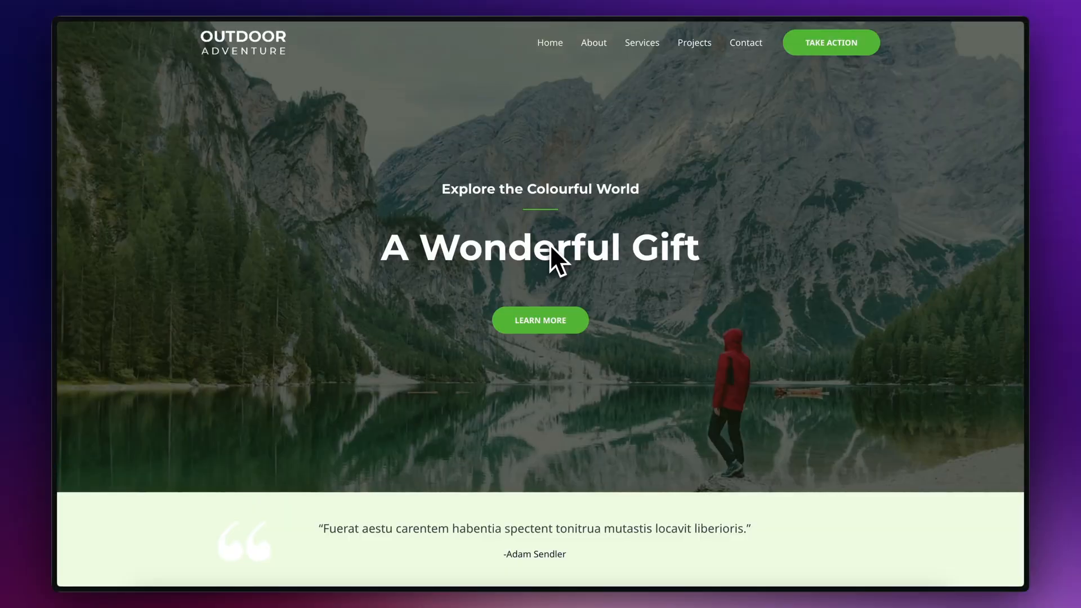
scroll(down, 3)
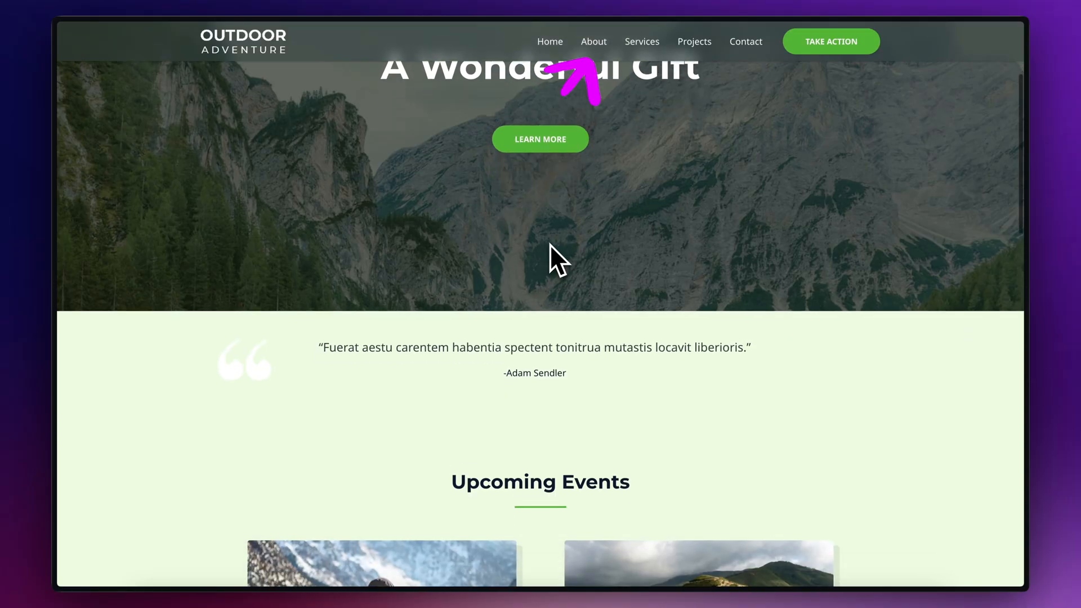
scroll(down, 3)
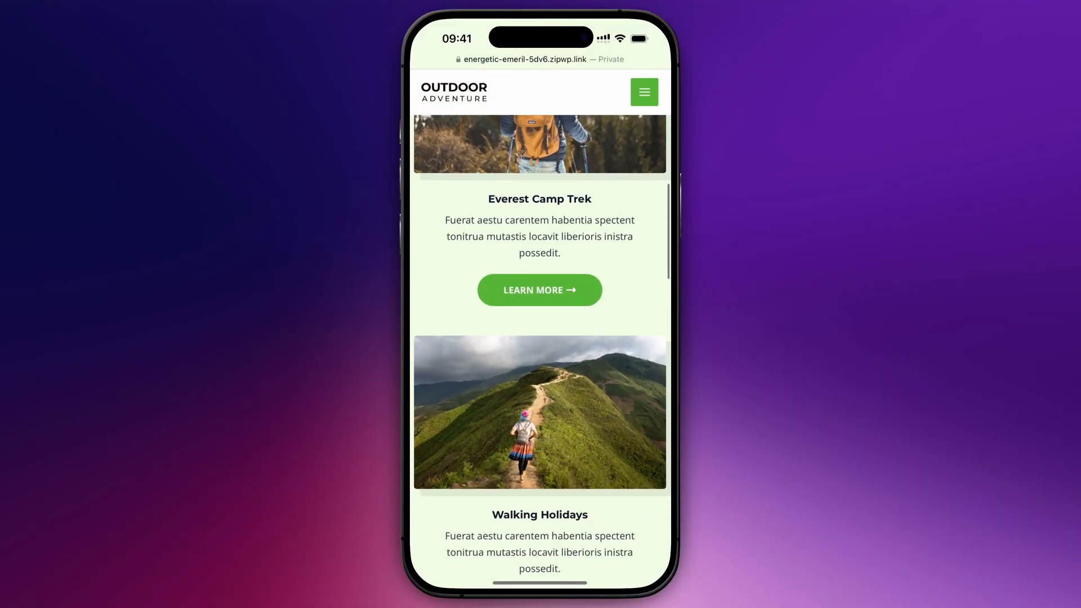
scroll(down, 3)
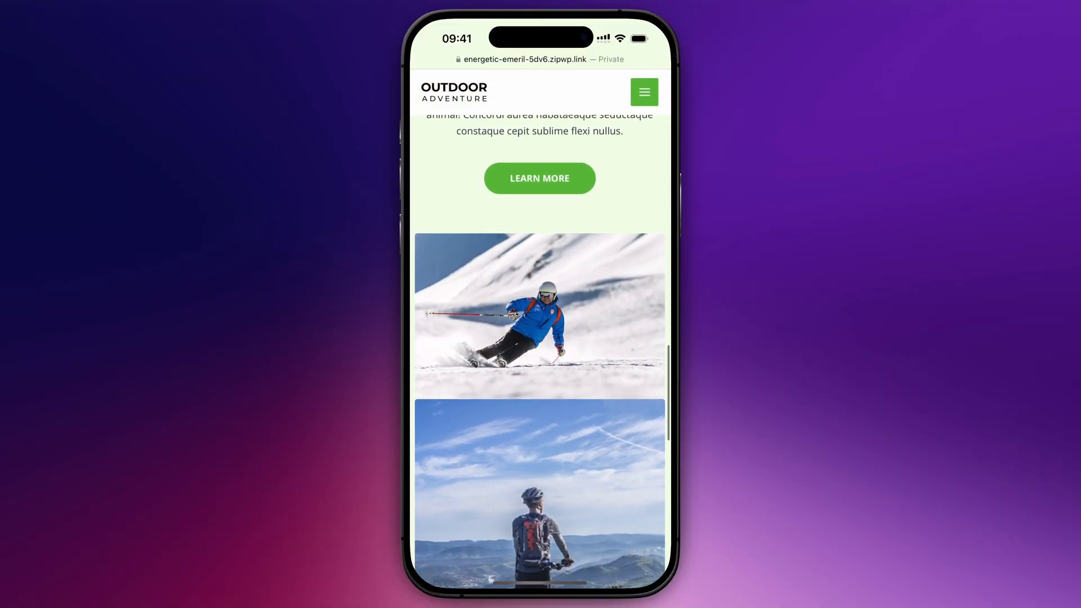
click(644, 92)
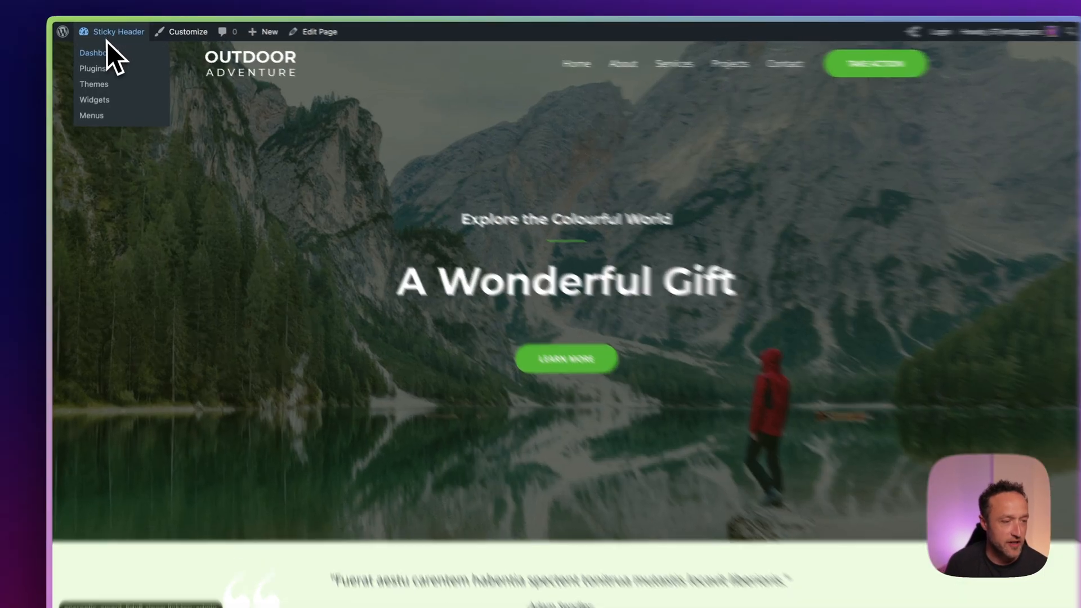
click(95, 53)
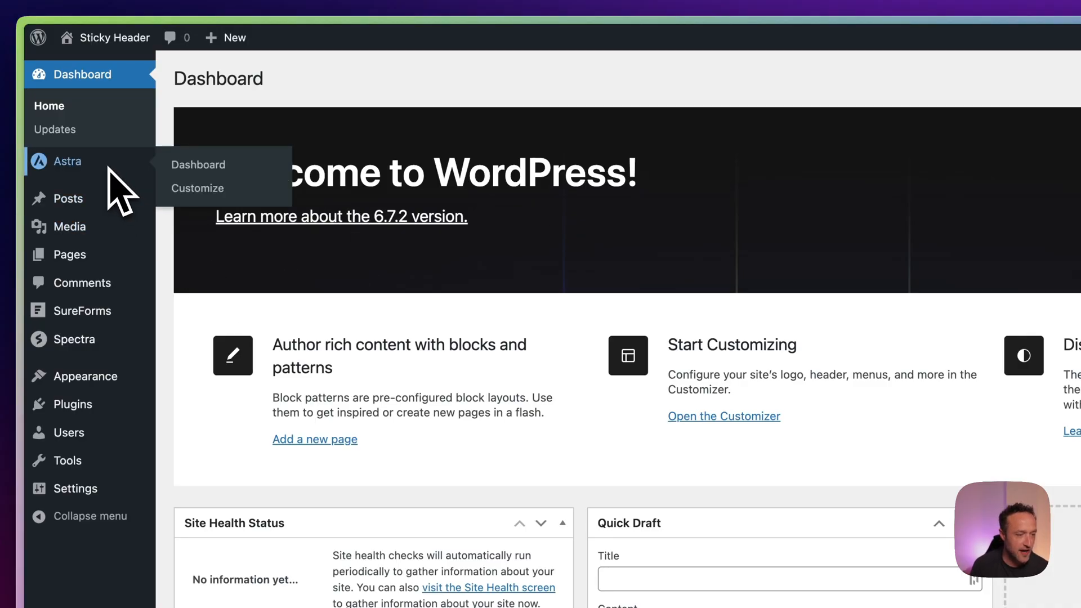
mouse_move(198, 165)
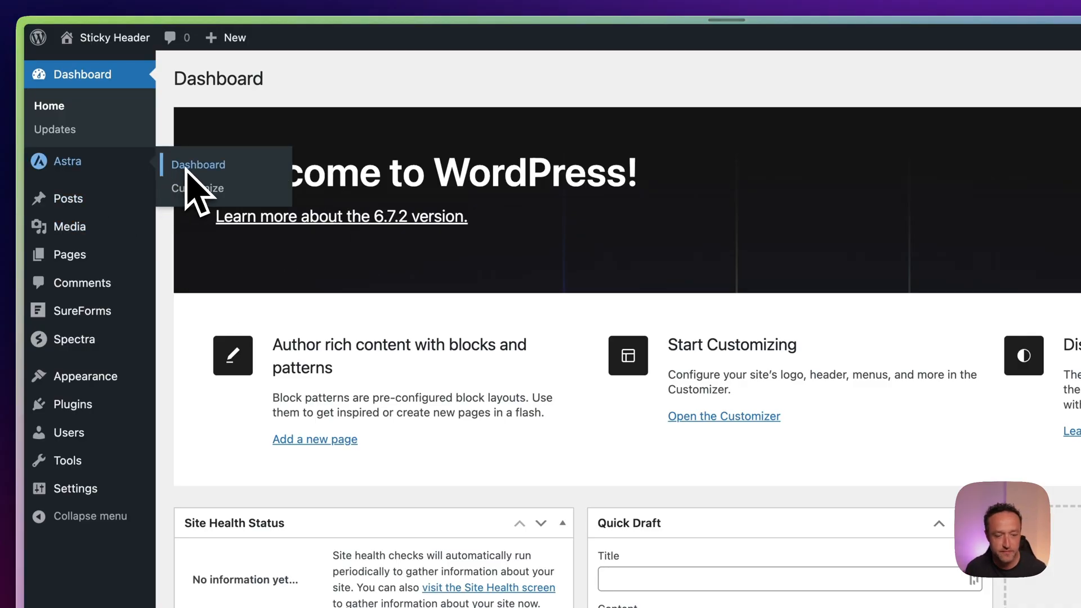
click(198, 164)
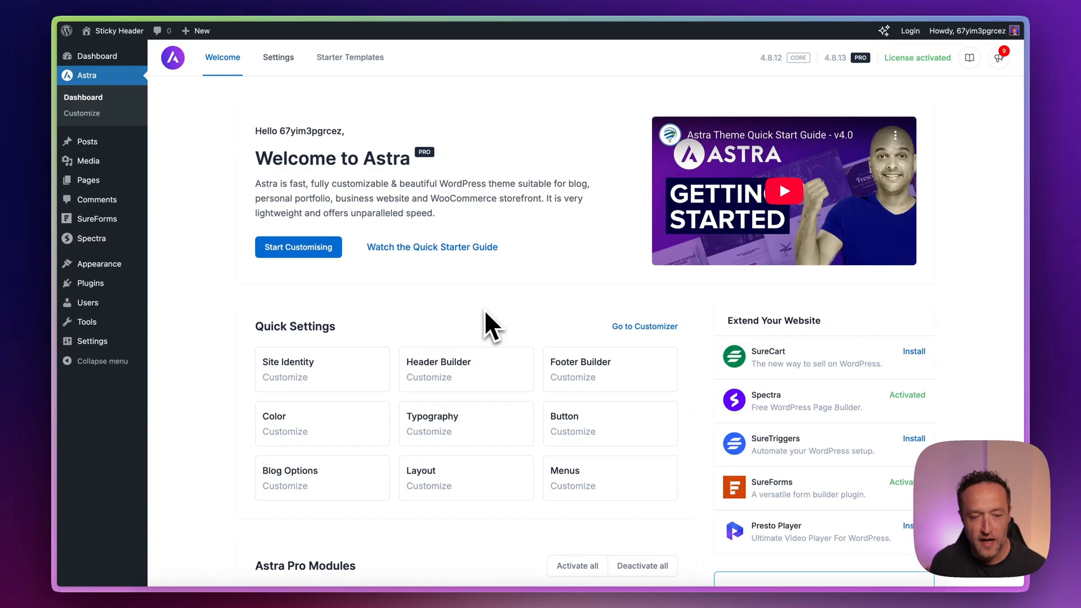
scroll(down, 3)
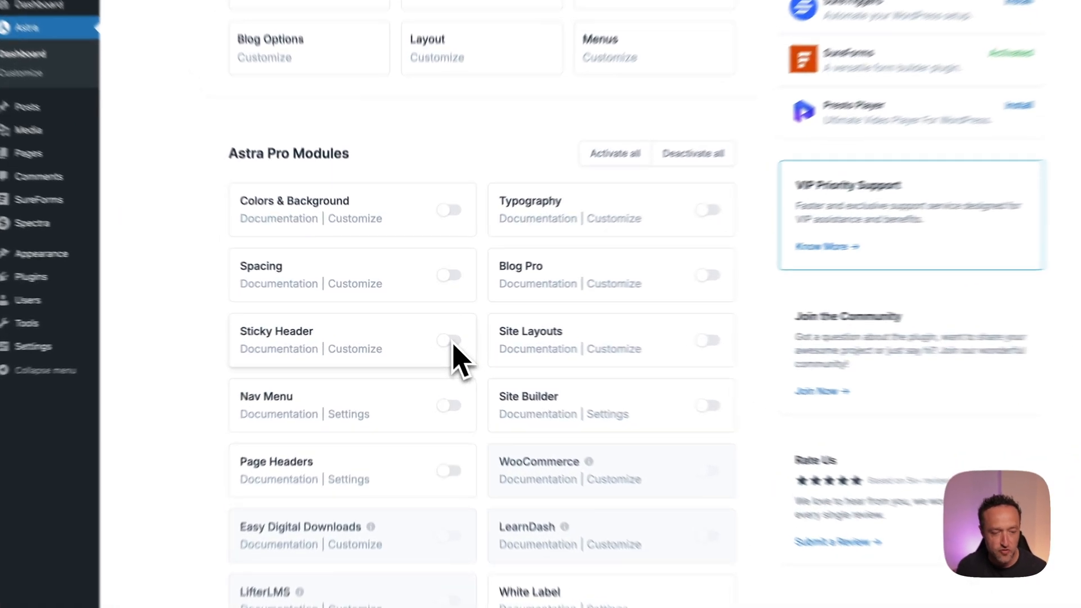
click(449, 344)
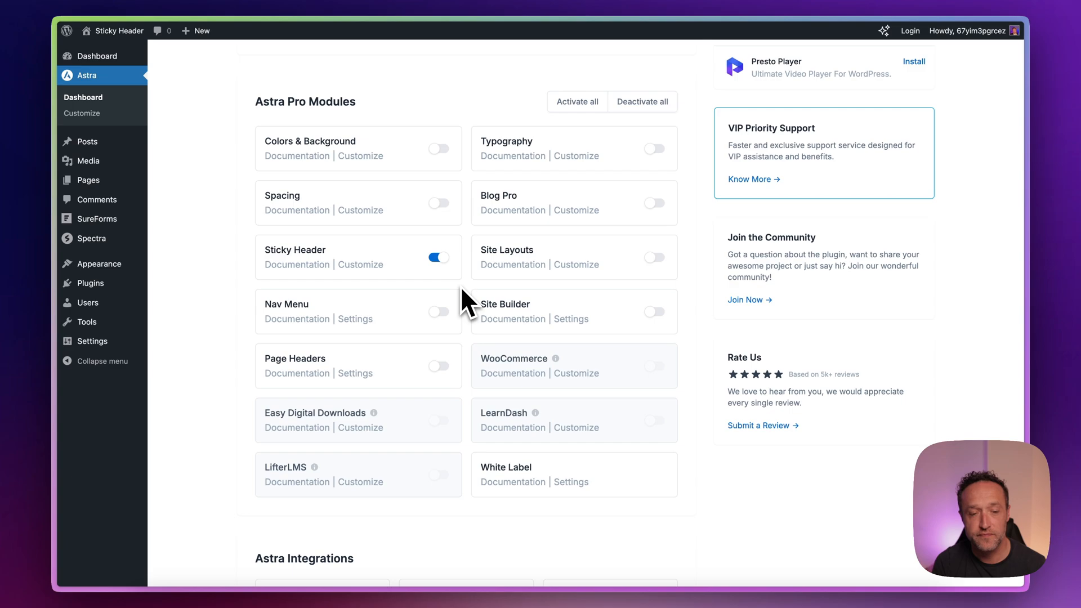
mouse_move(445, 127)
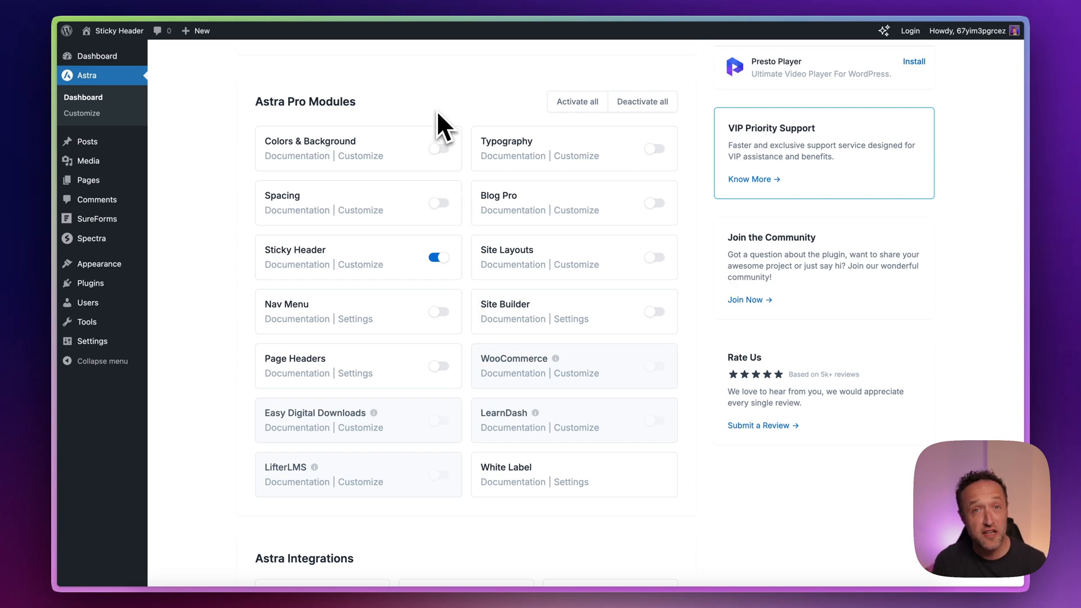
mouse_move(81, 145)
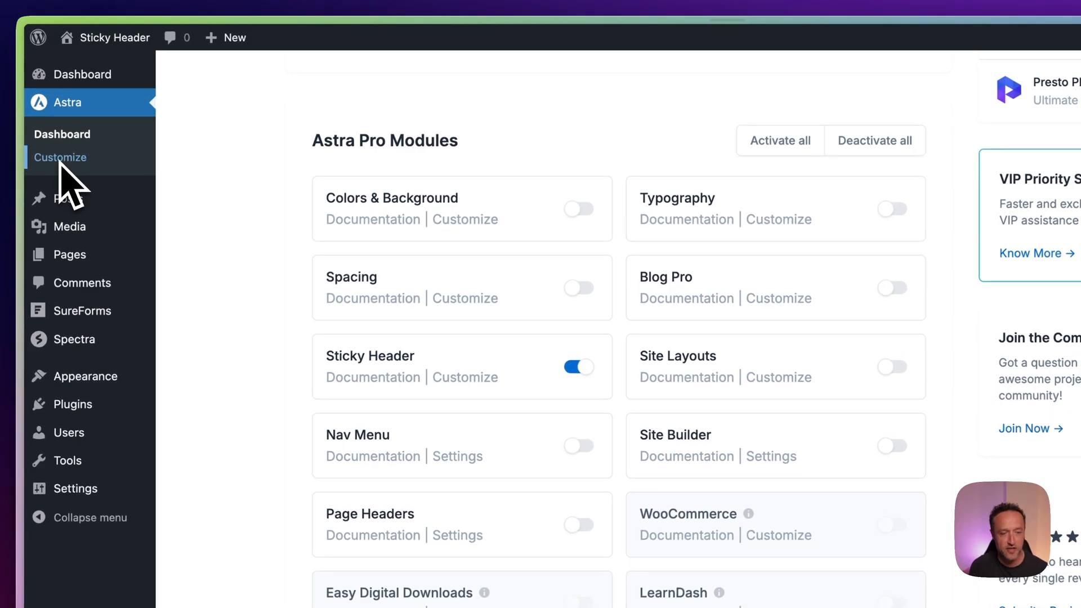
- Open the Customizer's Header Builder and its Sticky Header panel under Header Types
click(60, 157)
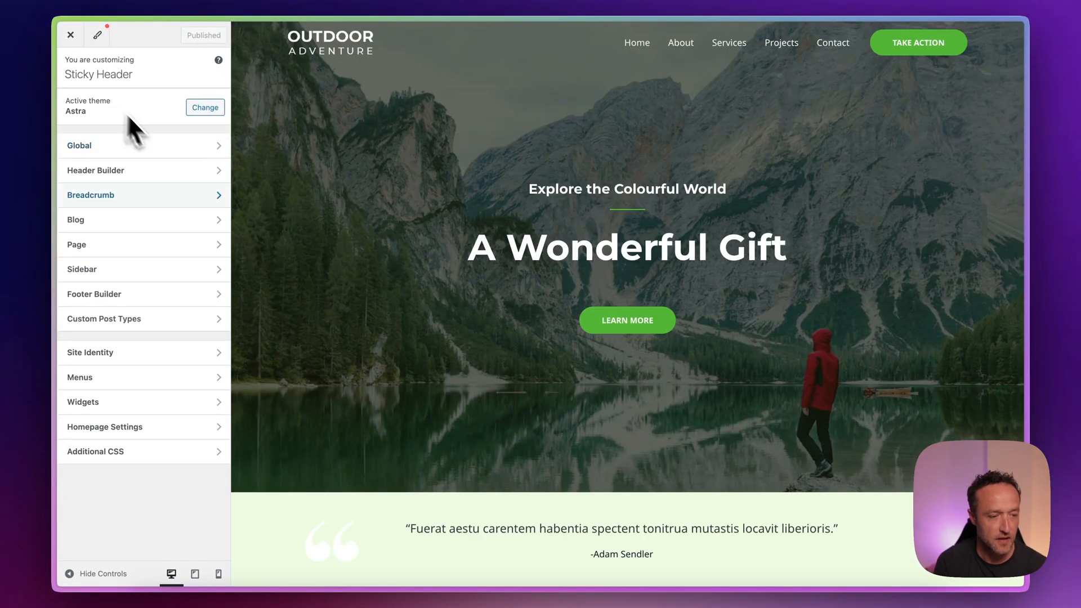
click(96, 170)
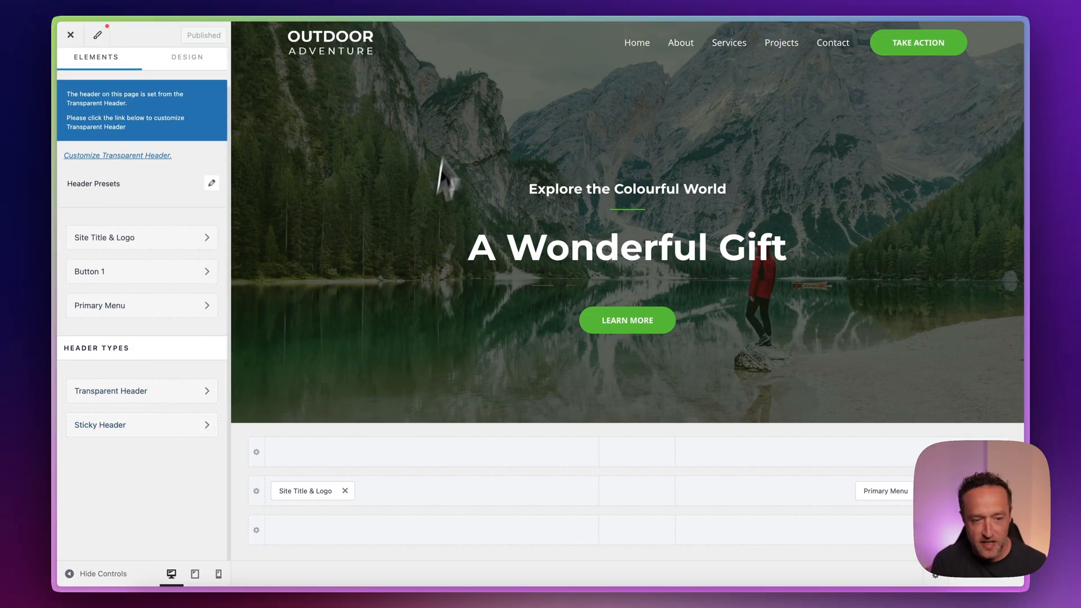
scroll(down, 3)
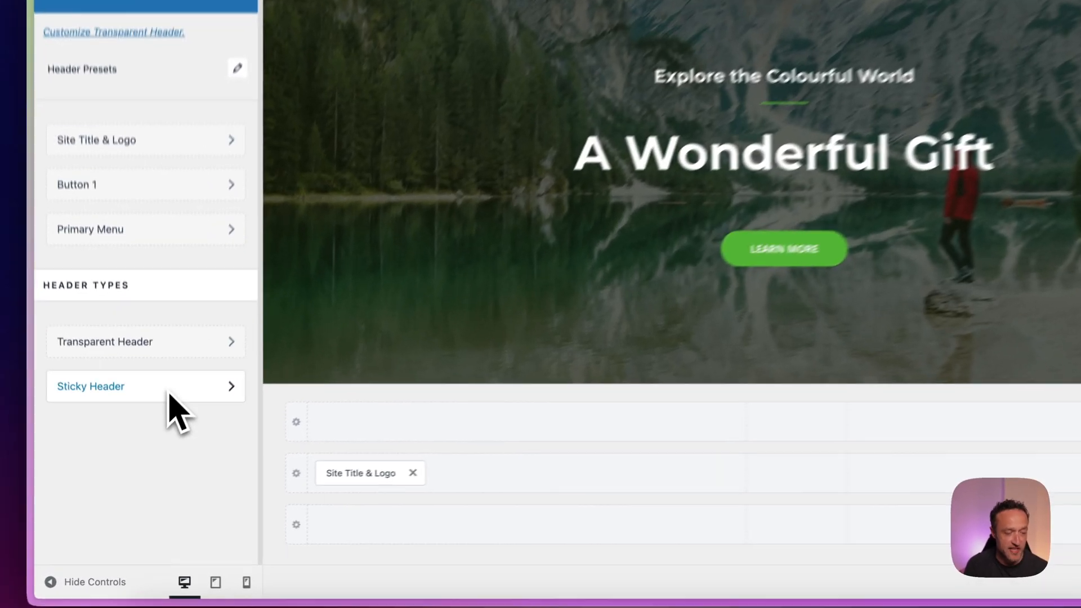
click(91, 386)
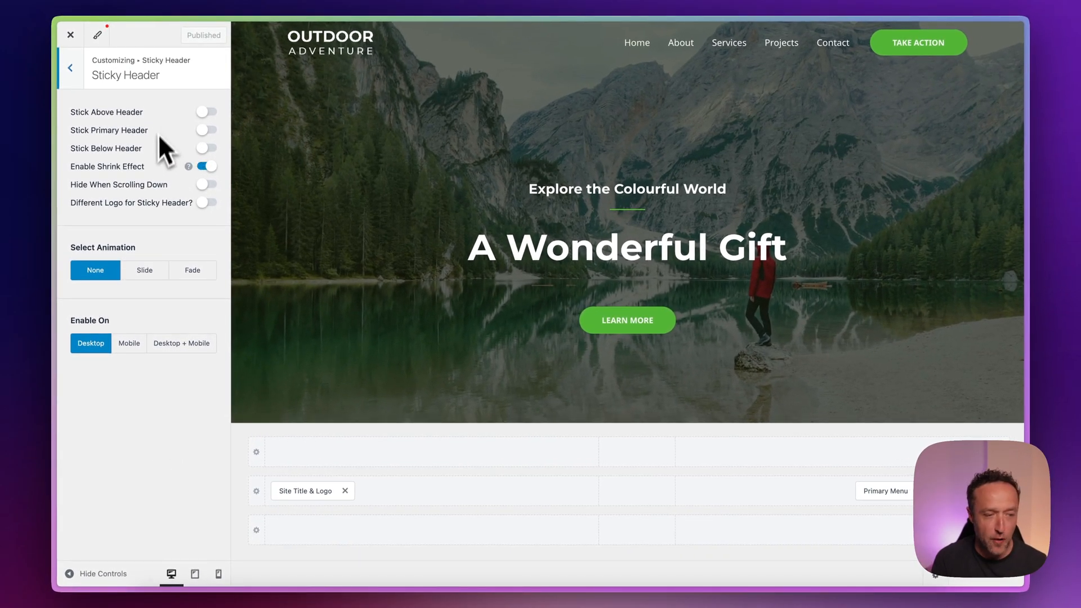
mouse_move(180, 149)
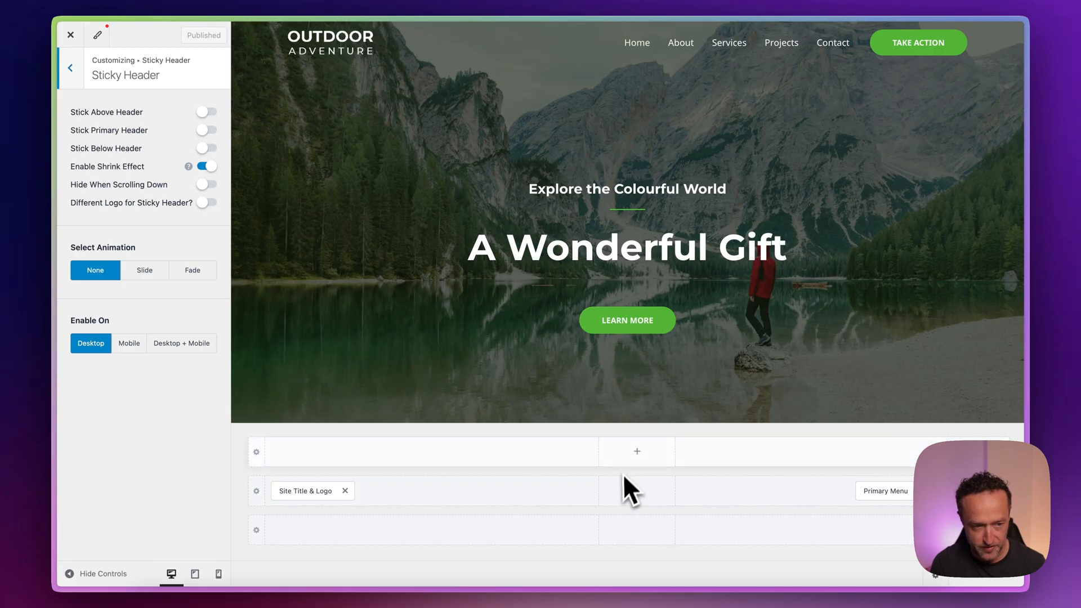
mouse_move(290, 231)
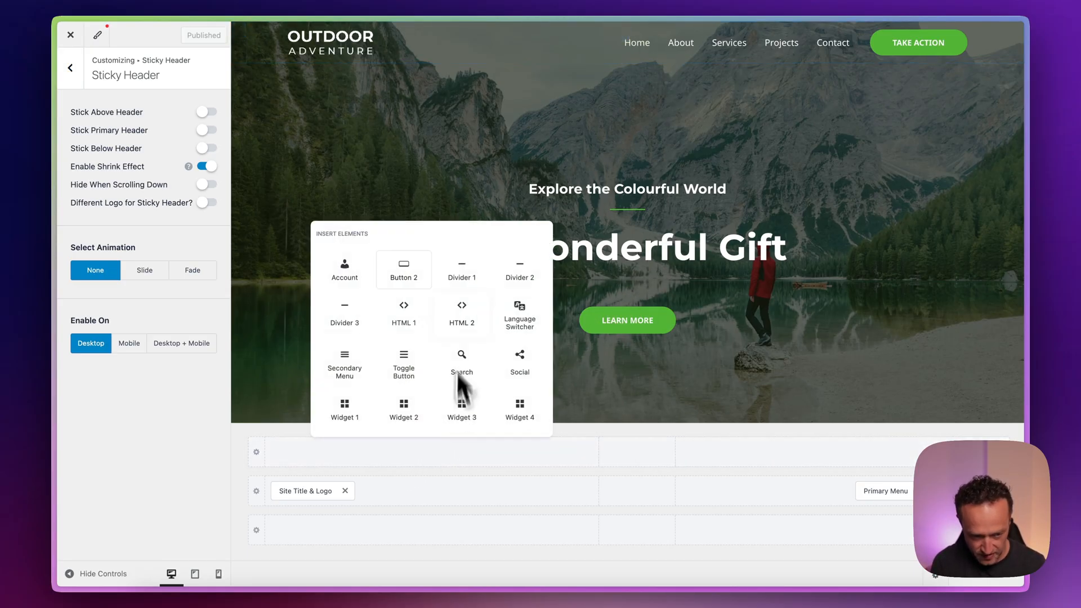
click(403, 270)
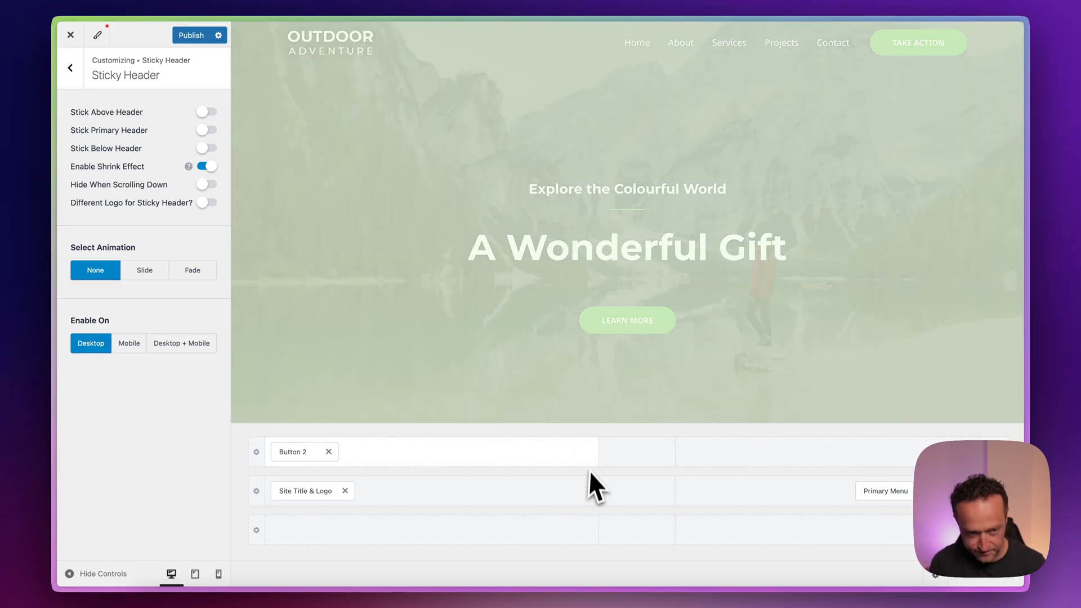
mouse_move(593, 488)
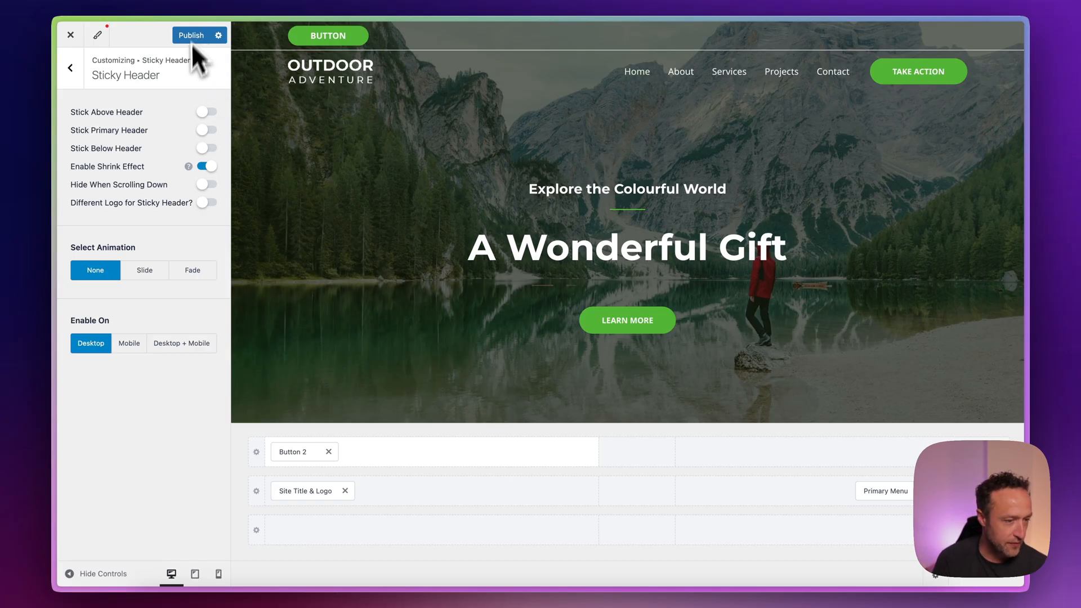
click(205, 111)
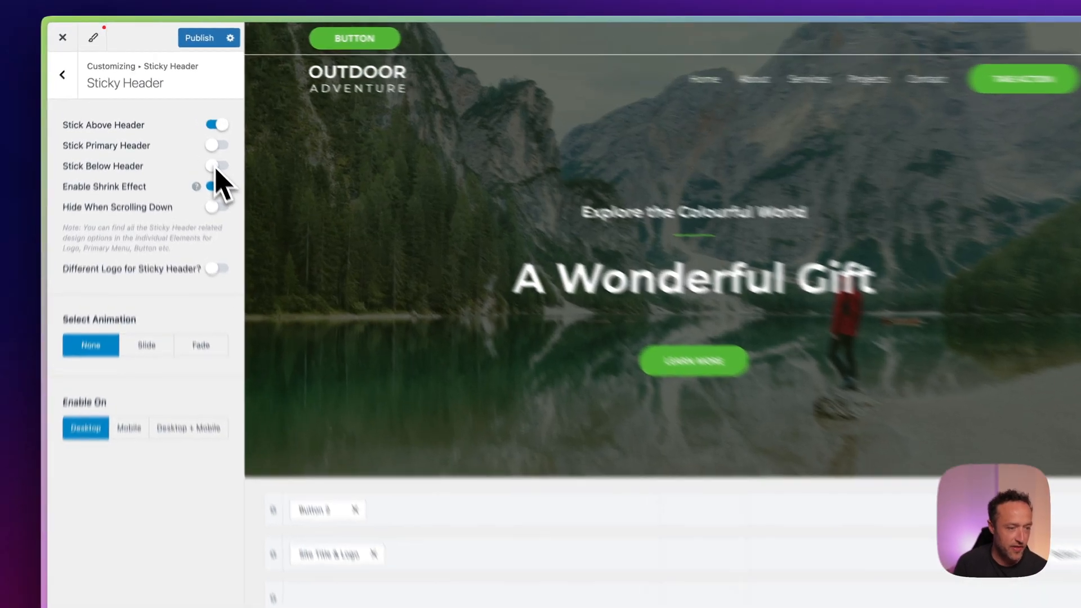
click(216, 166)
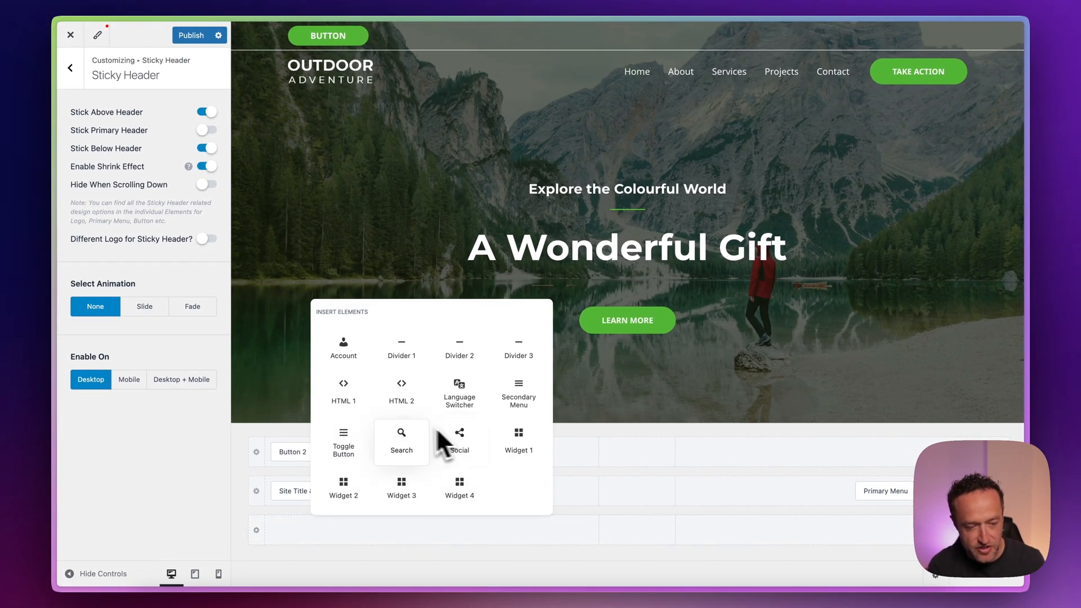
click(401, 439)
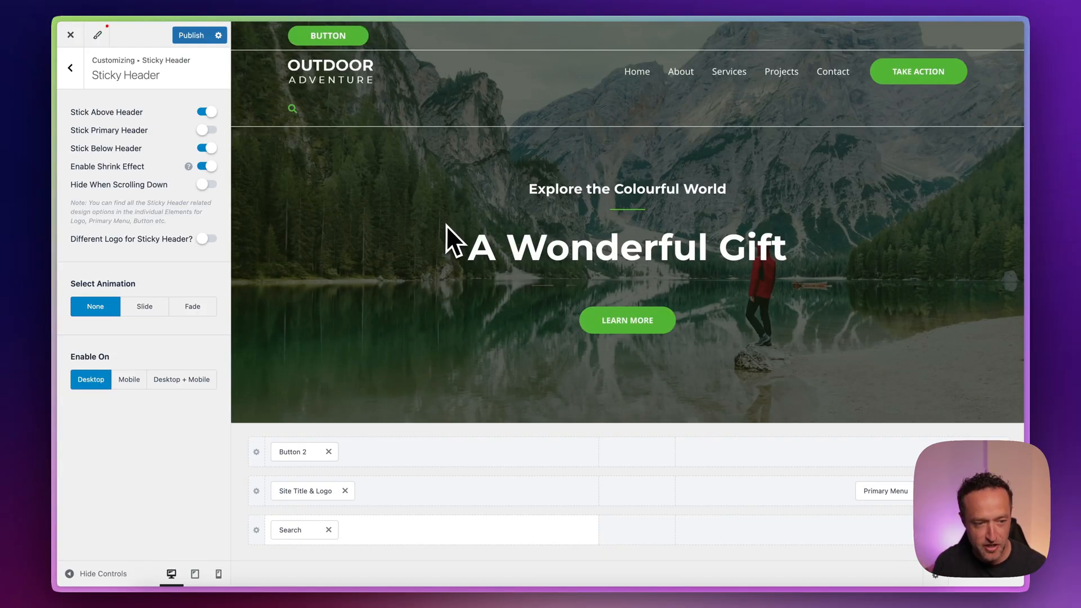
scroll(down, 3)
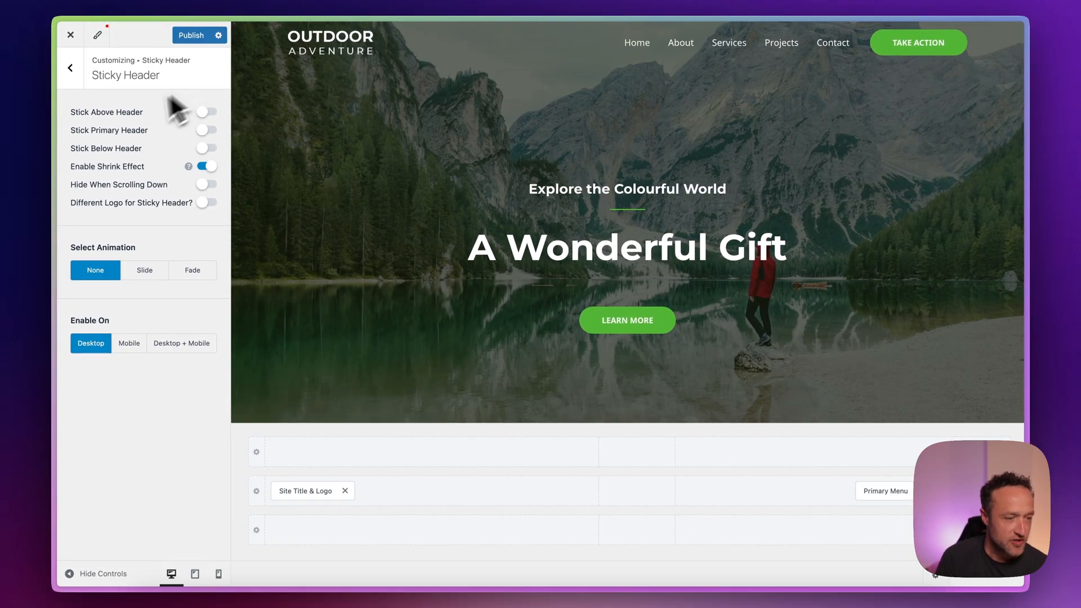
click(206, 130)
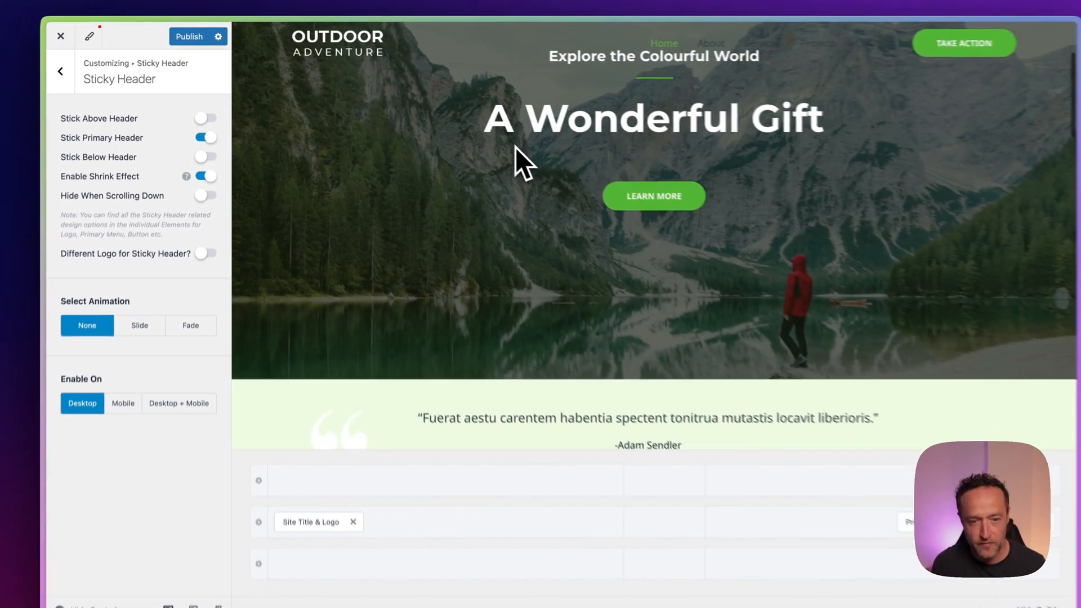
scroll(down, 3)
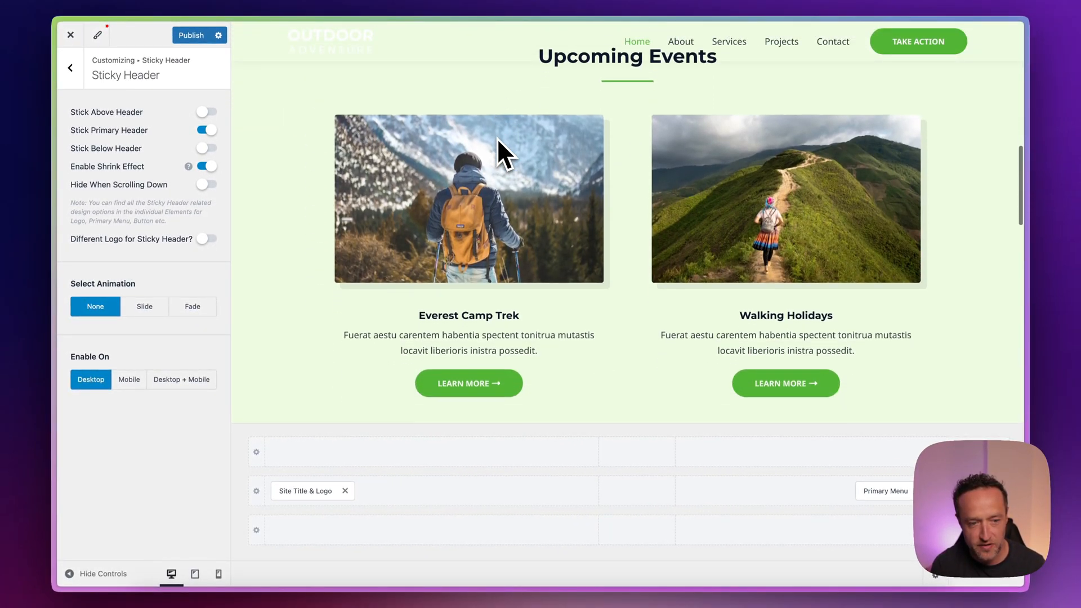
scroll(up, 3)
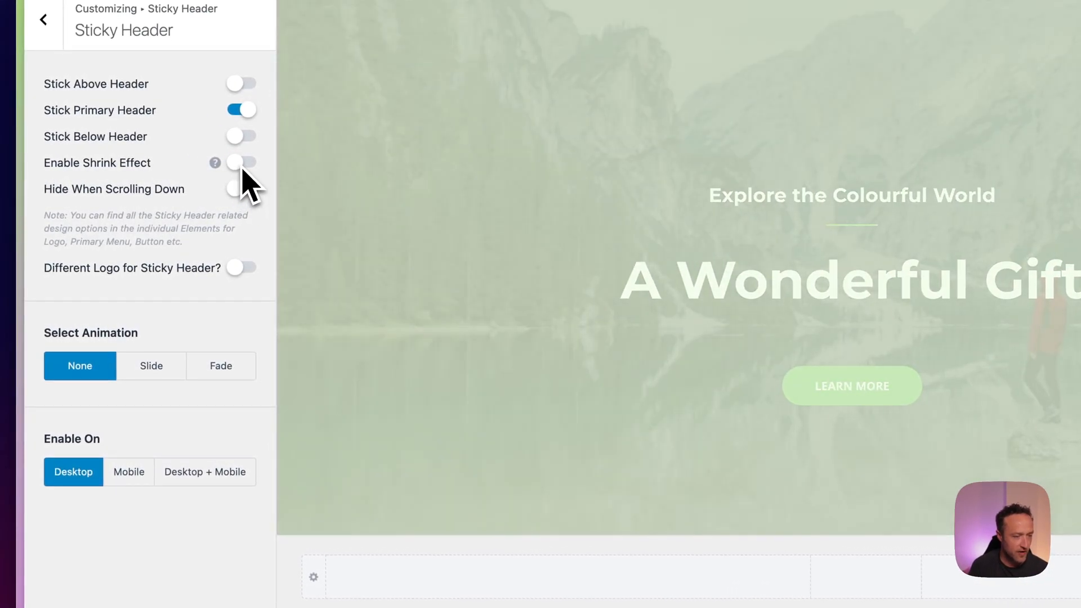
- Re-enable the shrink effect, then set the sticky animation to Fade after trying Slide
click(241, 162)
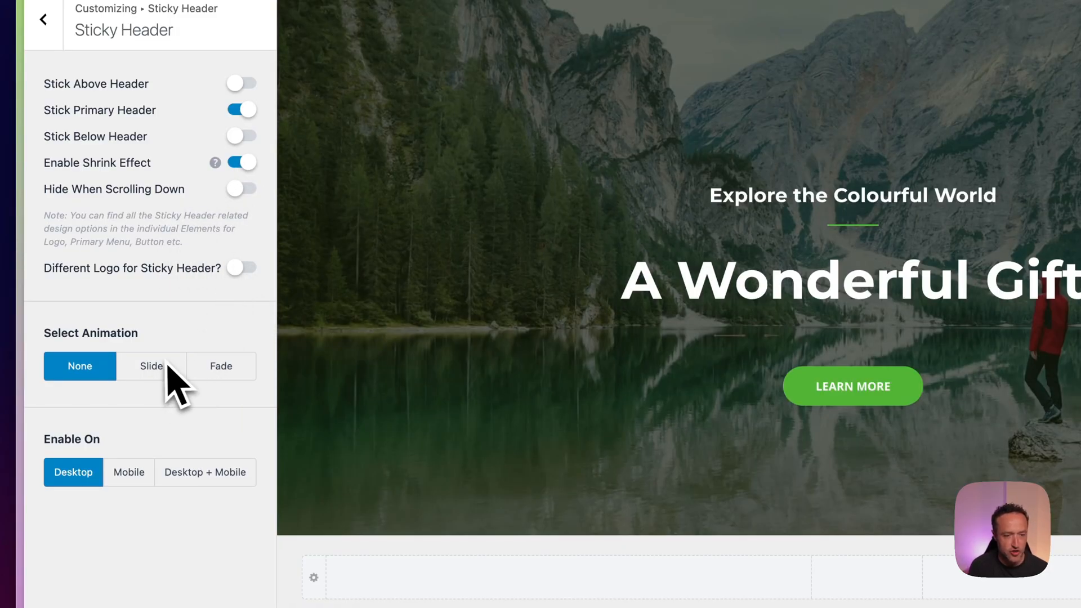
click(150, 366)
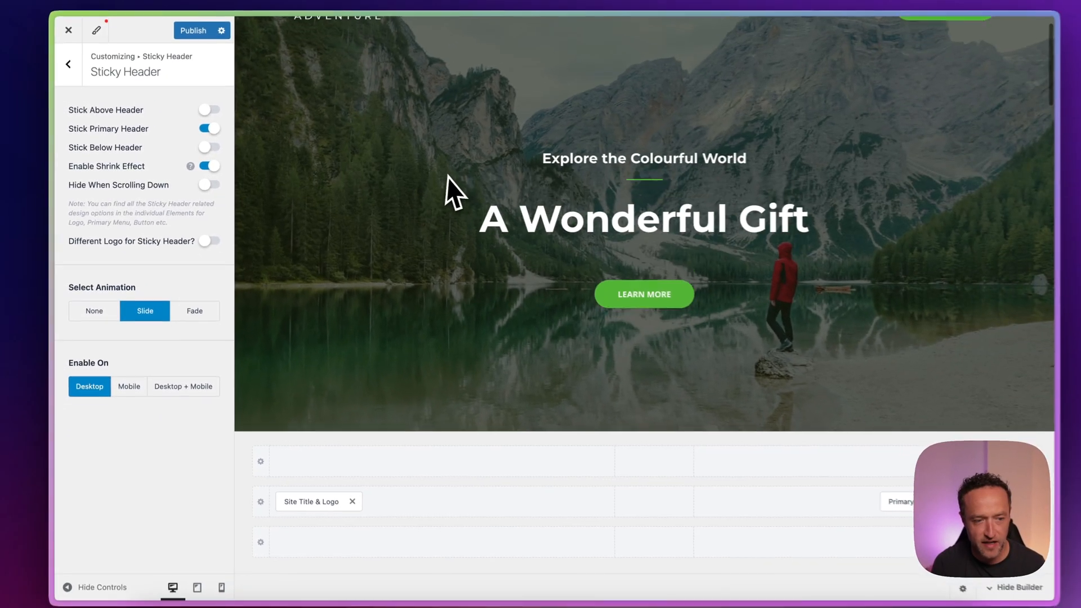
scroll(down, 3)
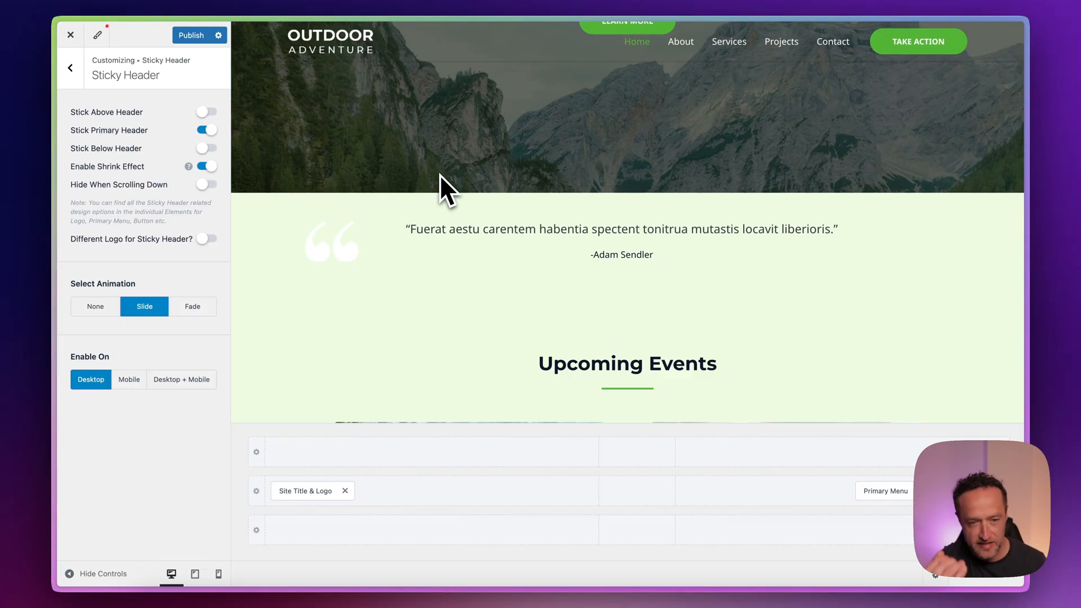
mouse_move(209, 327)
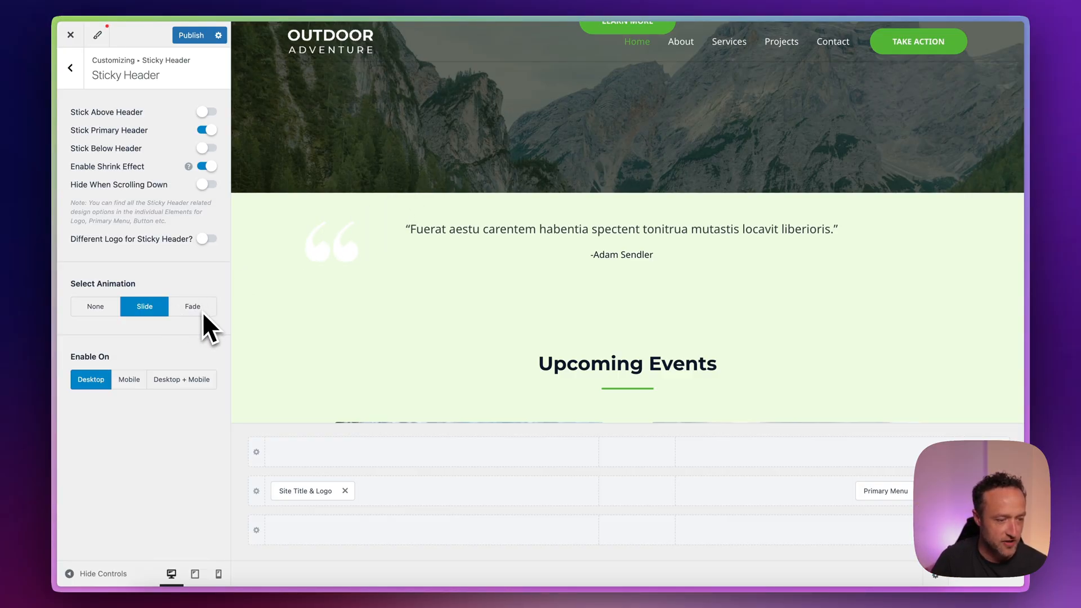
click(192, 307)
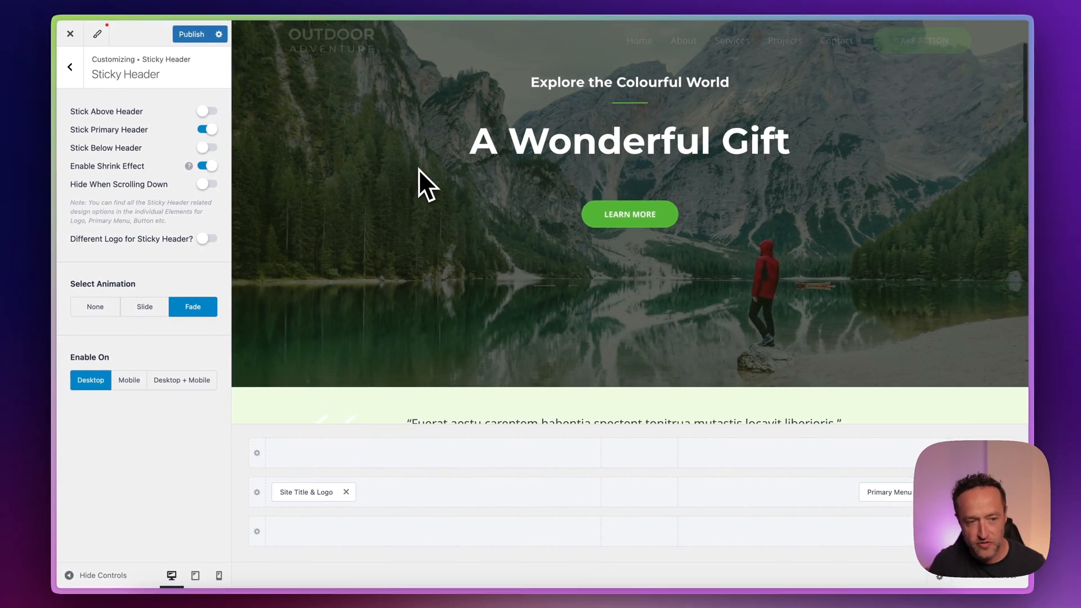
scroll(down, 3)
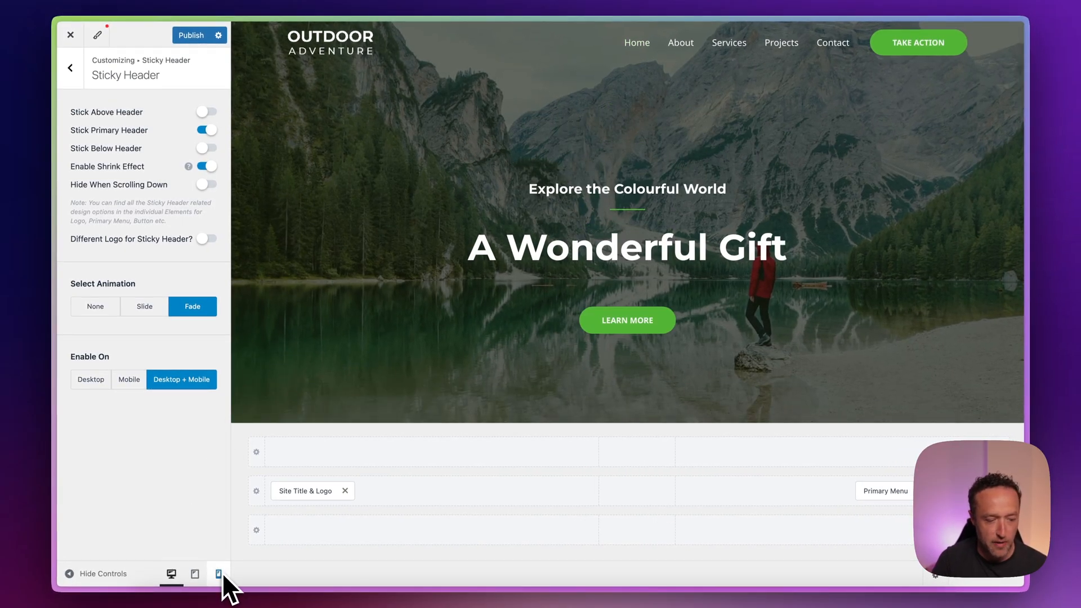
click(218, 574)
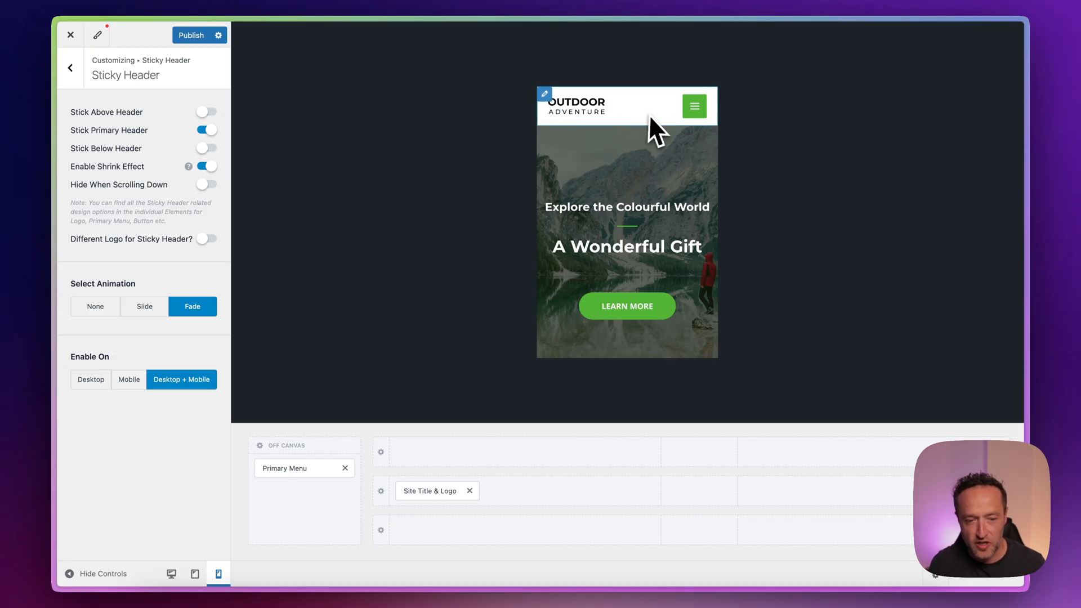
scroll(down, 3)
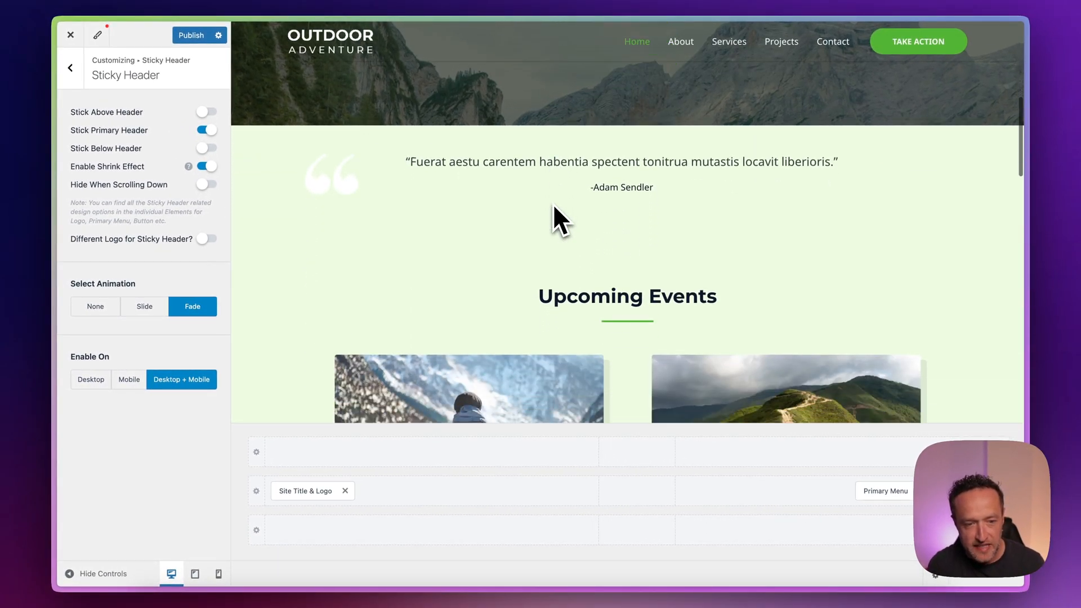
scroll(down, 3)
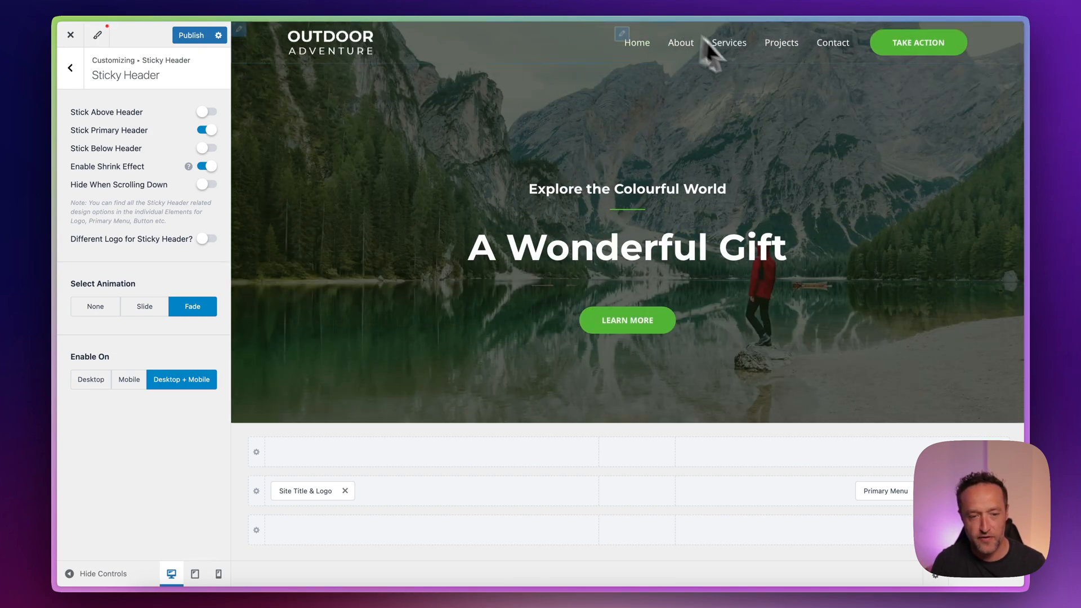
mouse_move(734, 152)
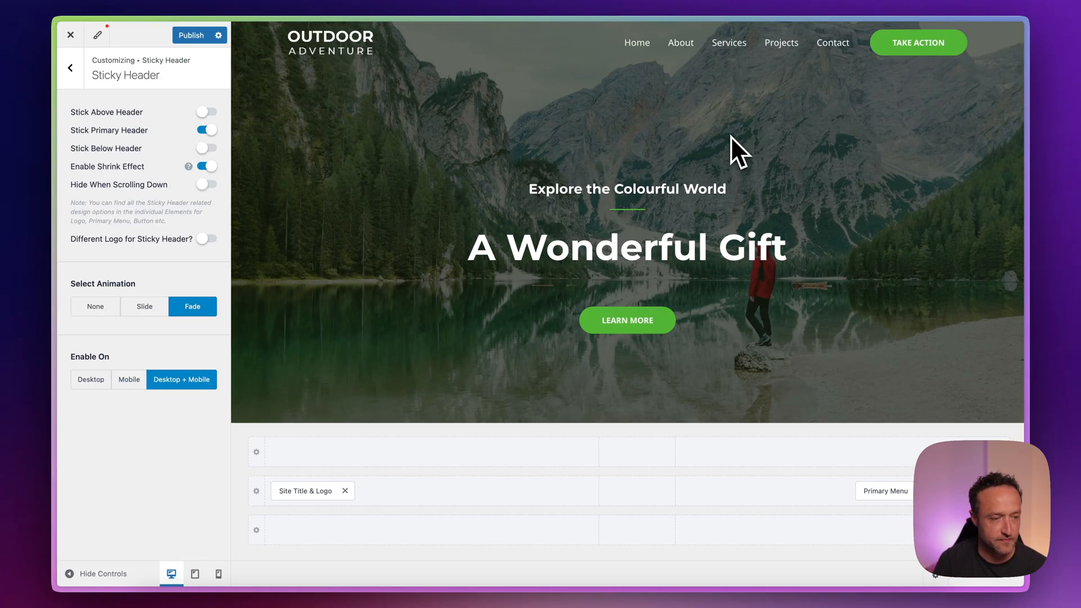
click(95, 306)
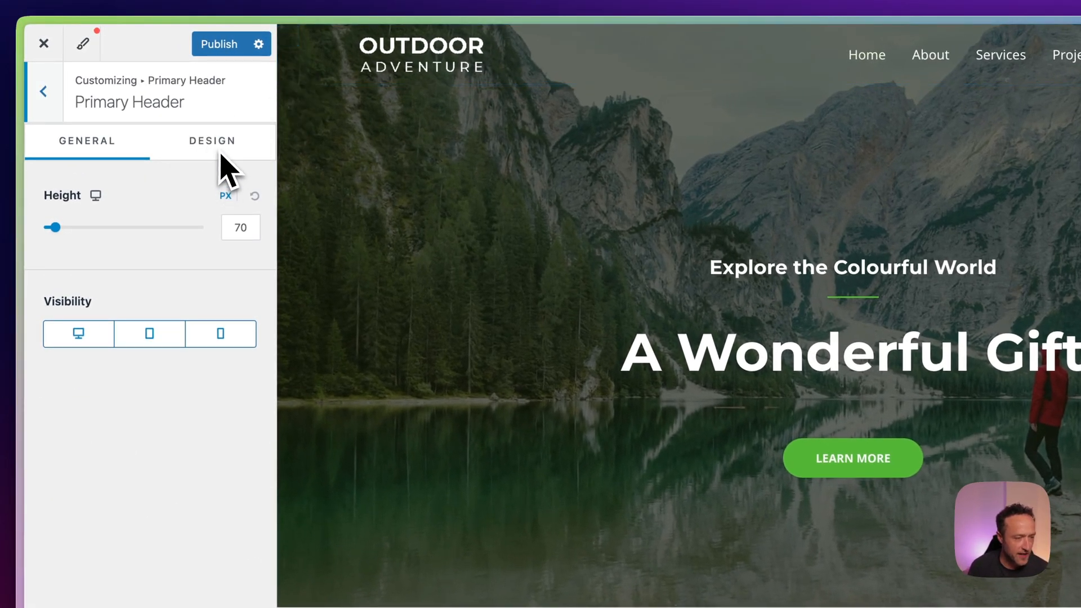
- In the Primary Header Design tab, pick a dark grey sticky background colour
click(212, 140)
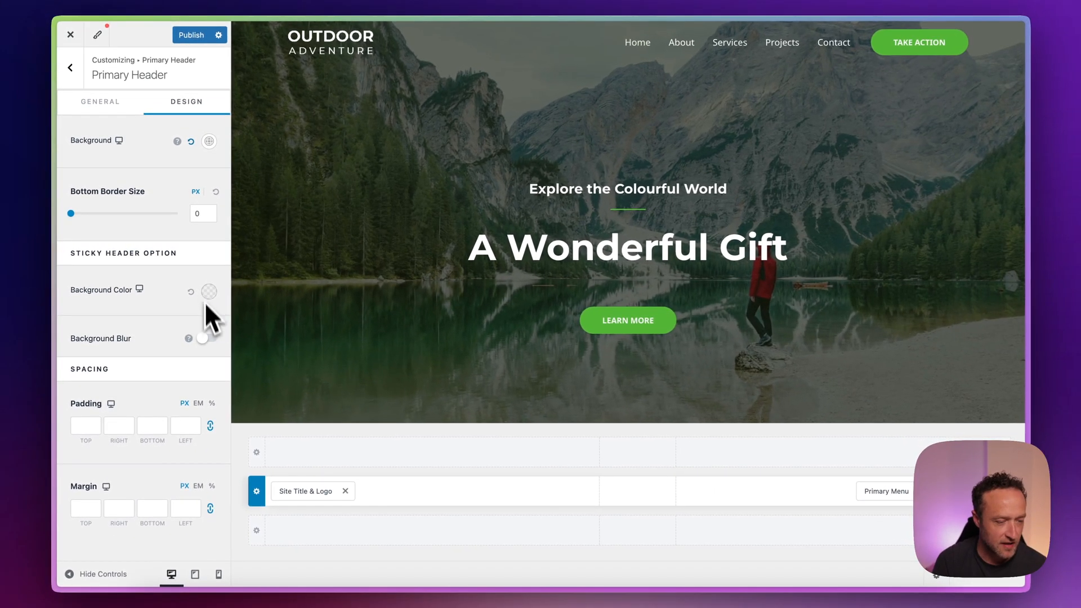
click(191, 35)
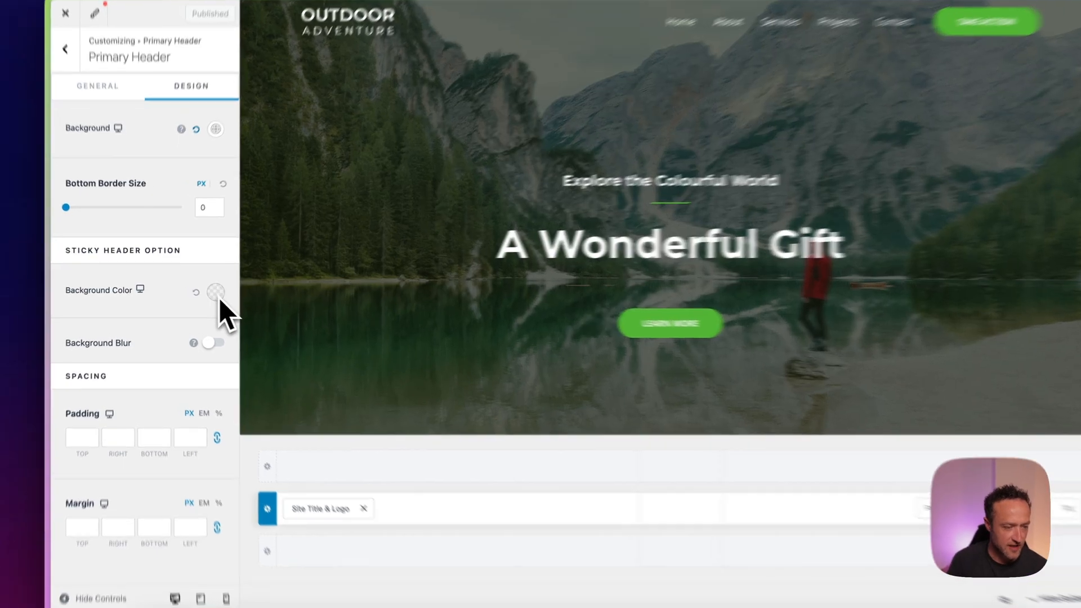
click(216, 291)
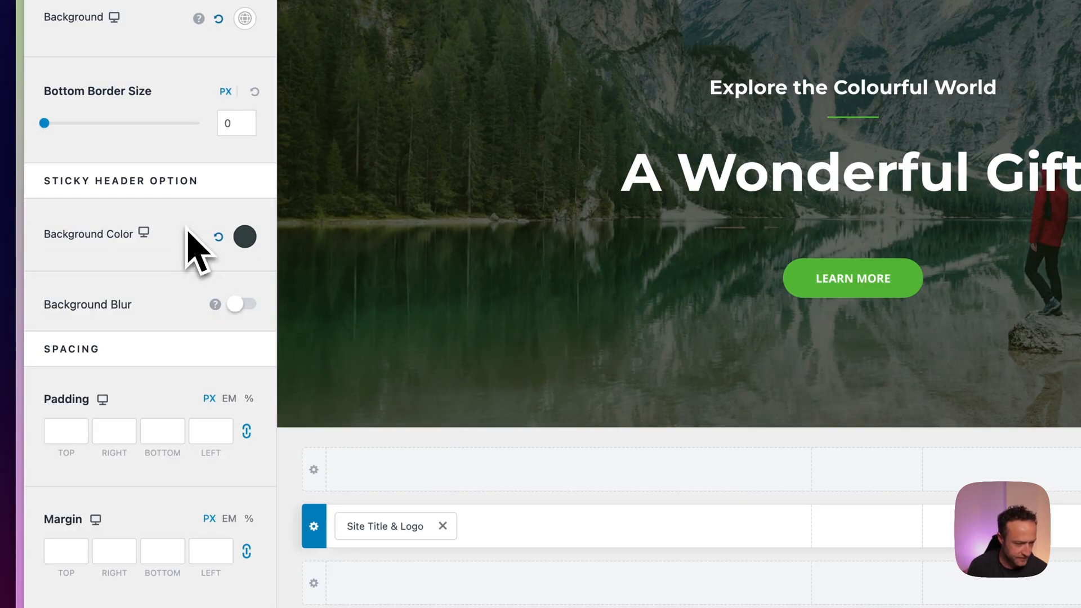
- Drag the sticky background colour's opacity down to roughly 87/96 alpha
click(244, 237)
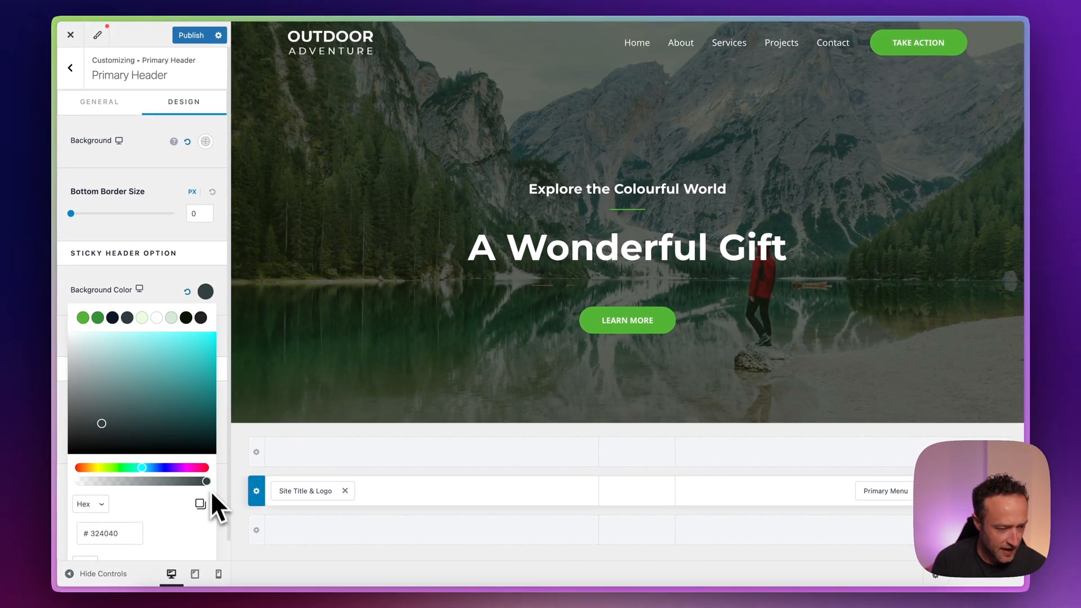
drag(186, 480, 154, 481)
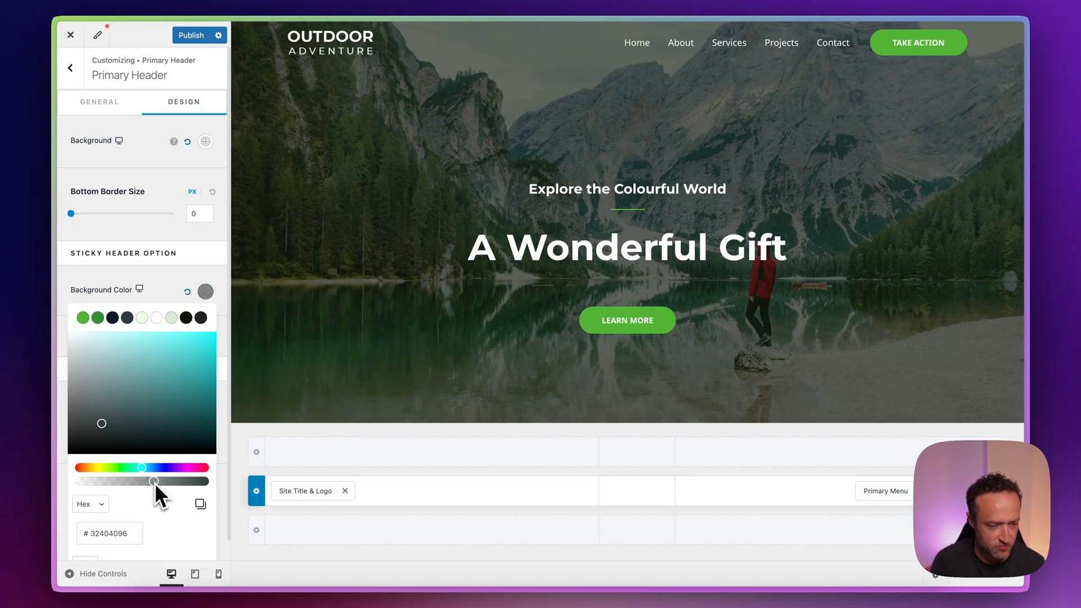
drag(155, 482, 145, 482)
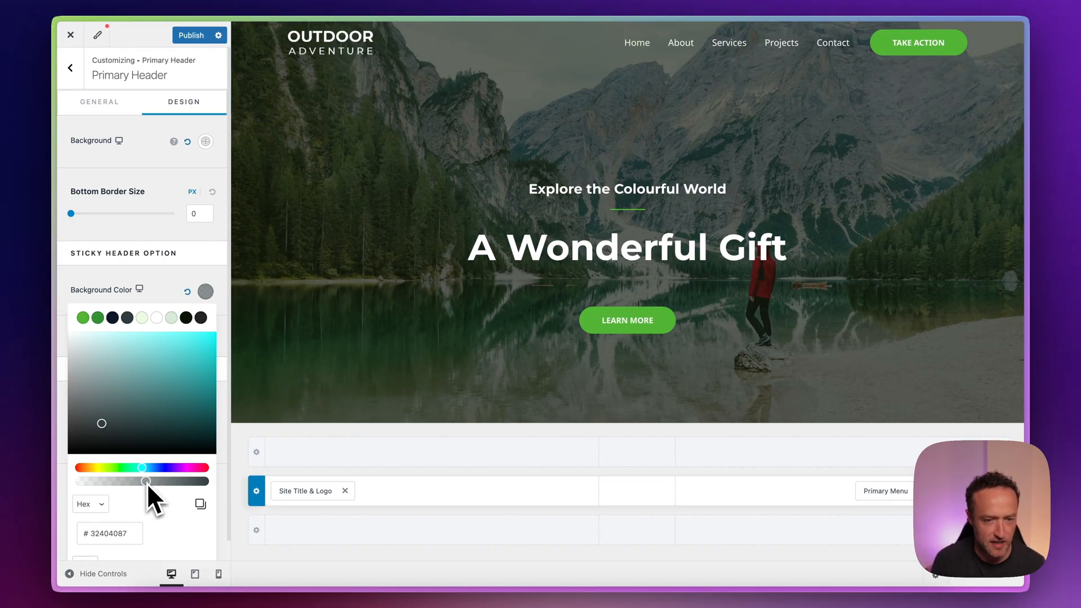
click(205, 291)
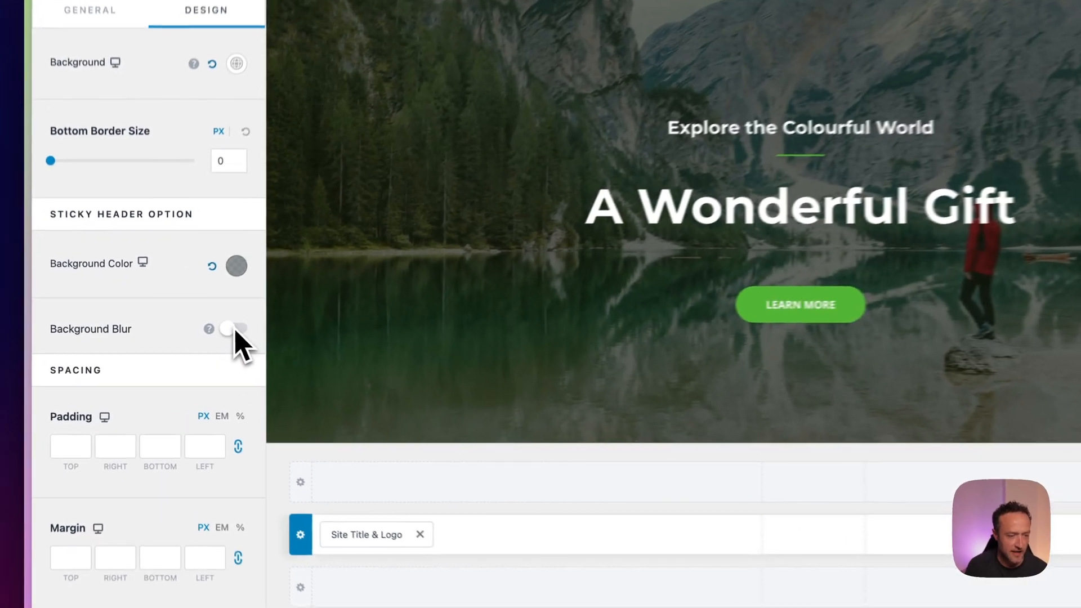
- Enable sticky Primary Header background blur at intensity 10 and scroll to preview it
click(227, 328)
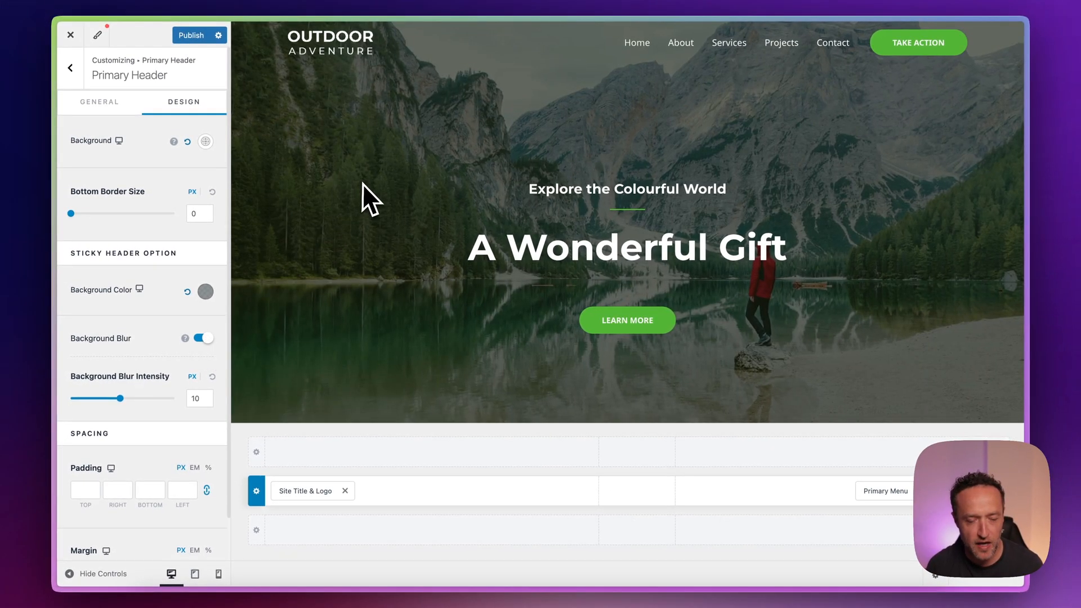
scroll(down, 3)
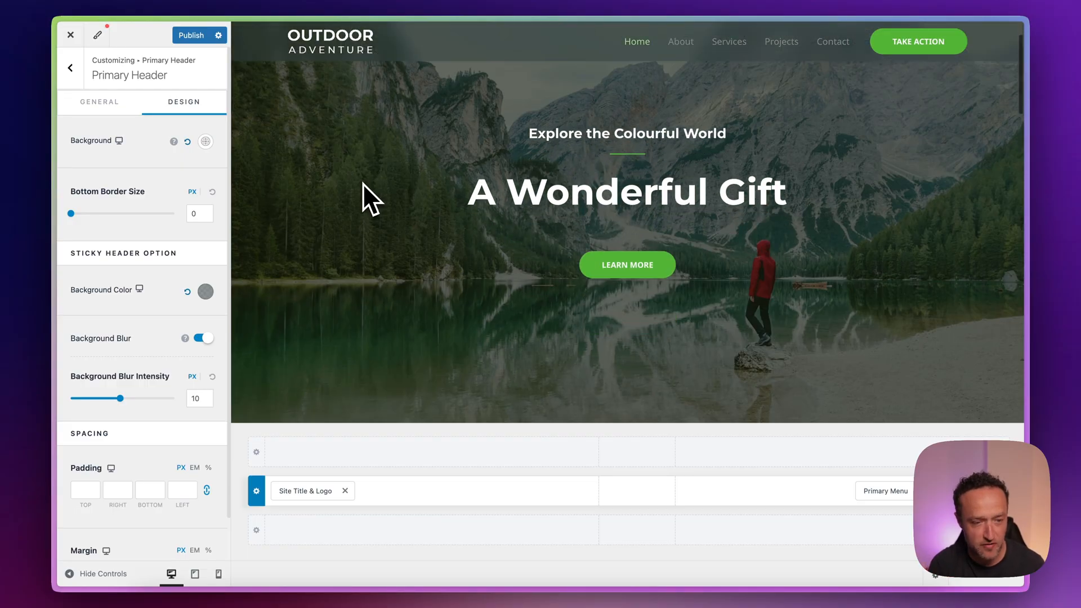
scroll(down, 3)
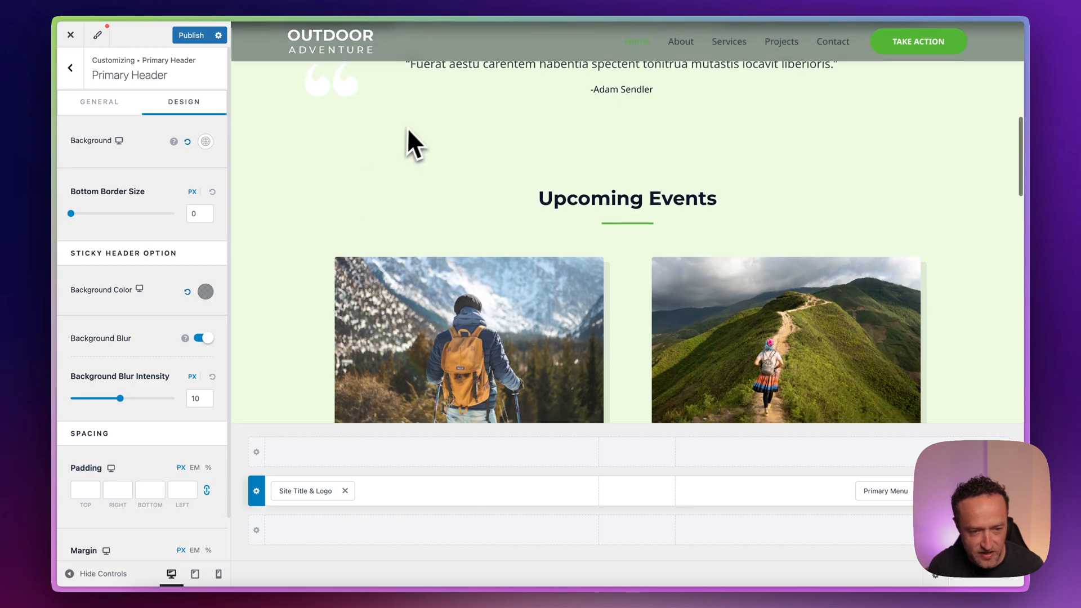
scroll(down, 3)
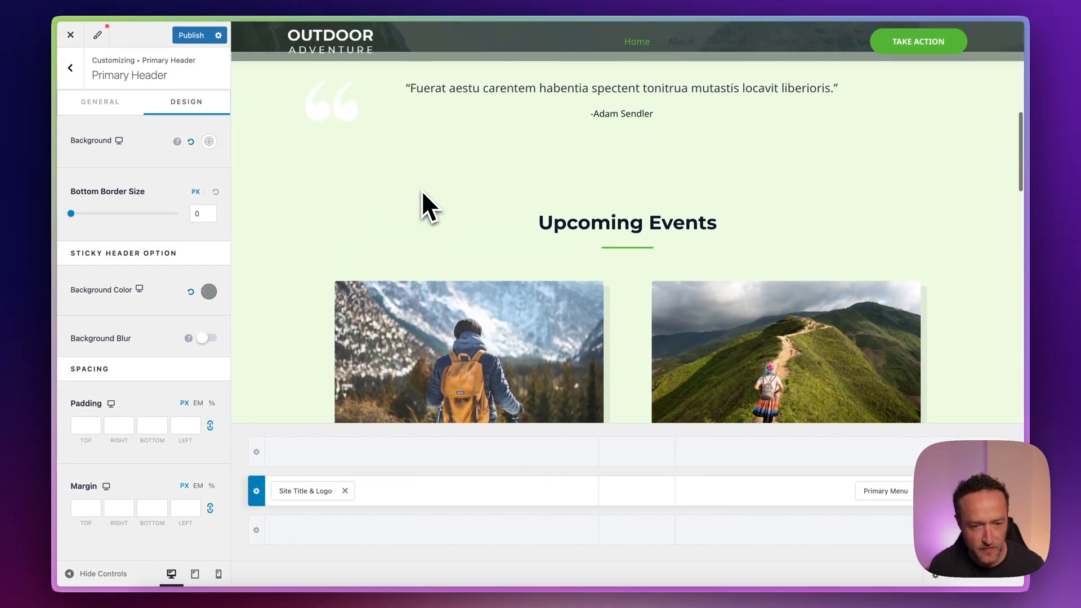
scroll(down, 3)
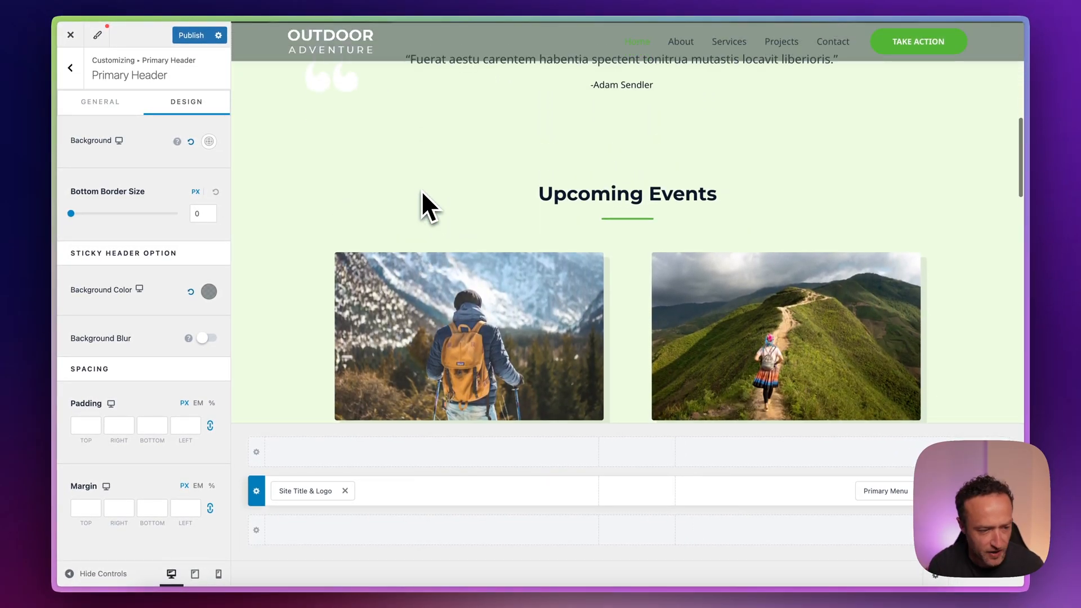
click(206, 337)
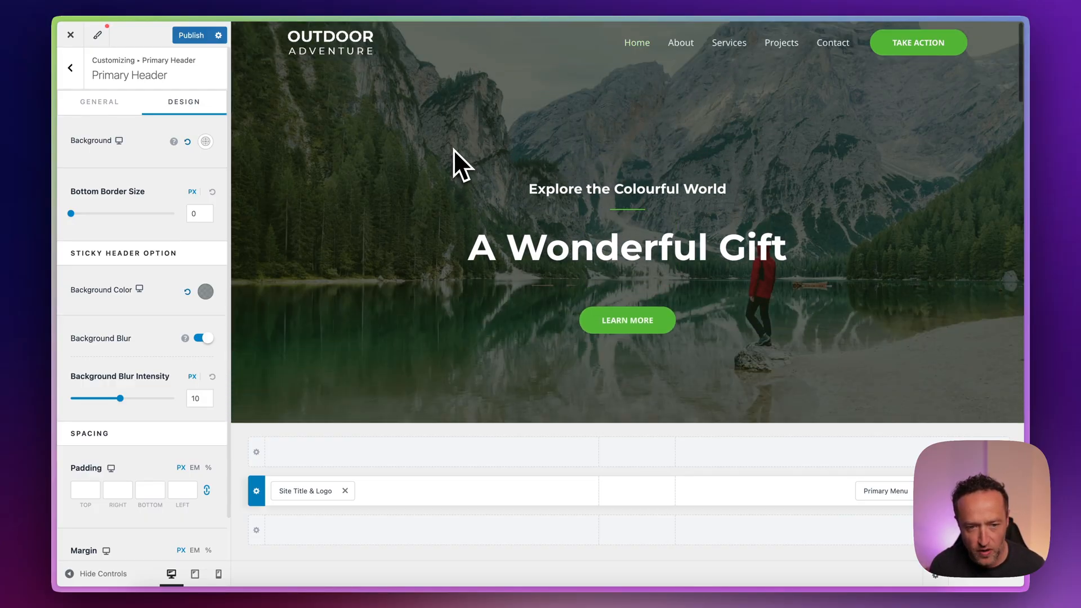
scroll(down, 3)
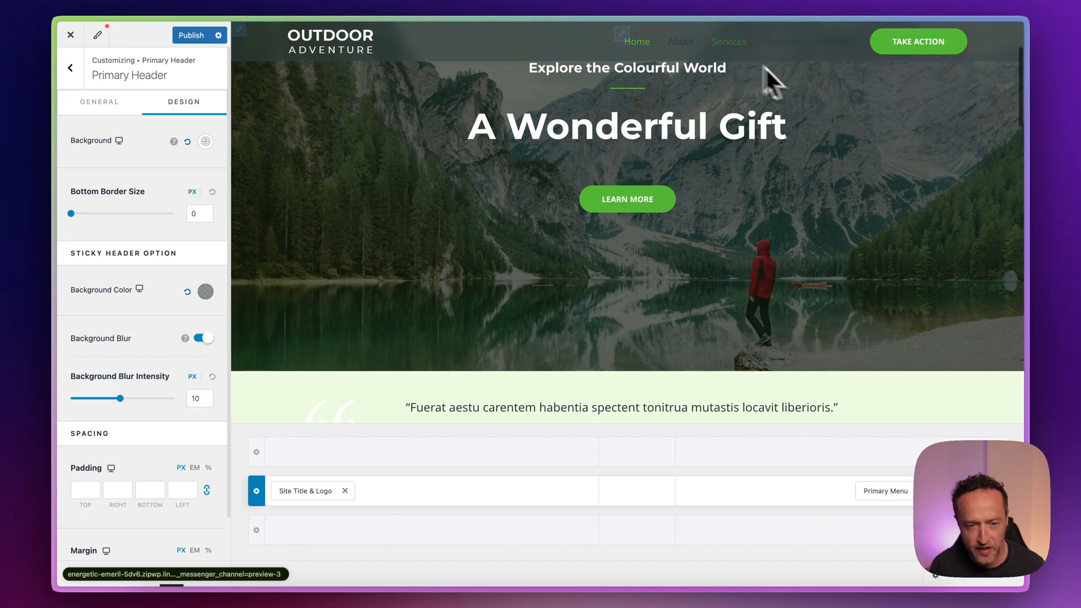
scroll(down, 3)
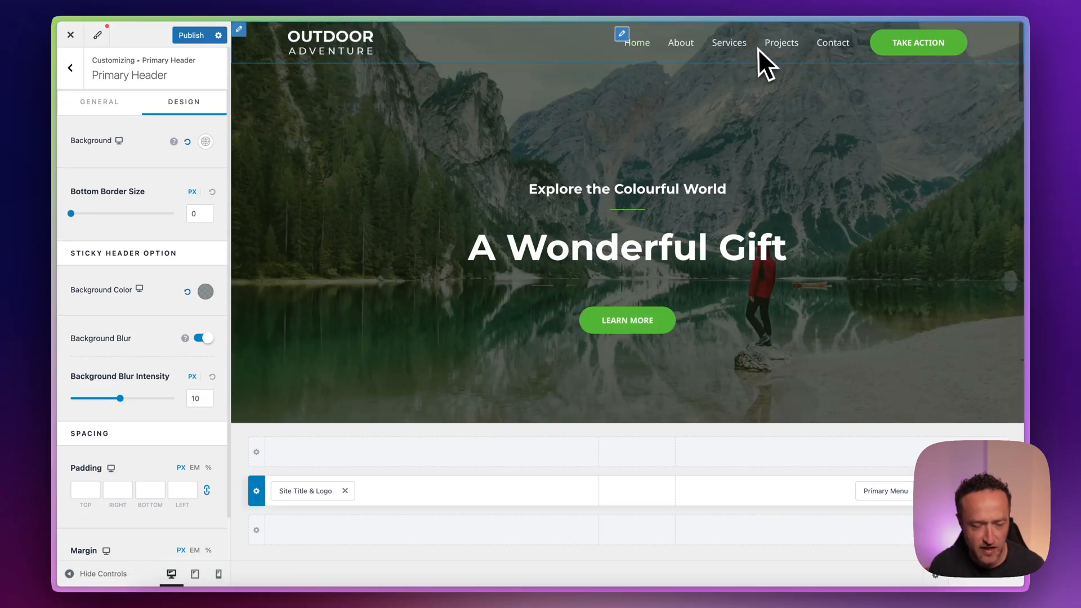
scroll(down, 3)
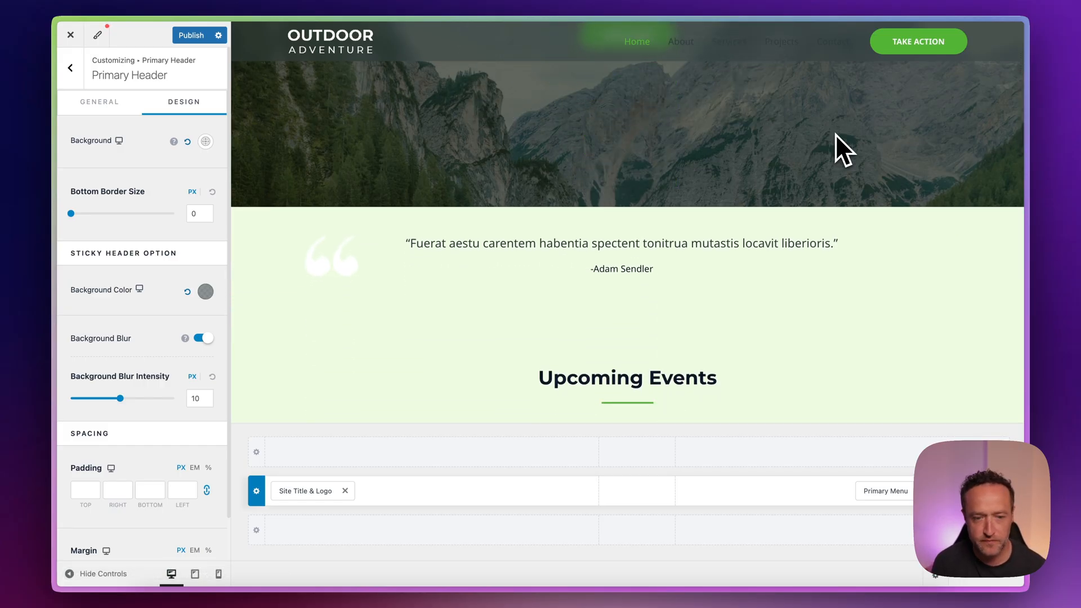
- Set the Primary Menu's sticky Text/Link Normal colour to white in its Design options
click(621, 34)
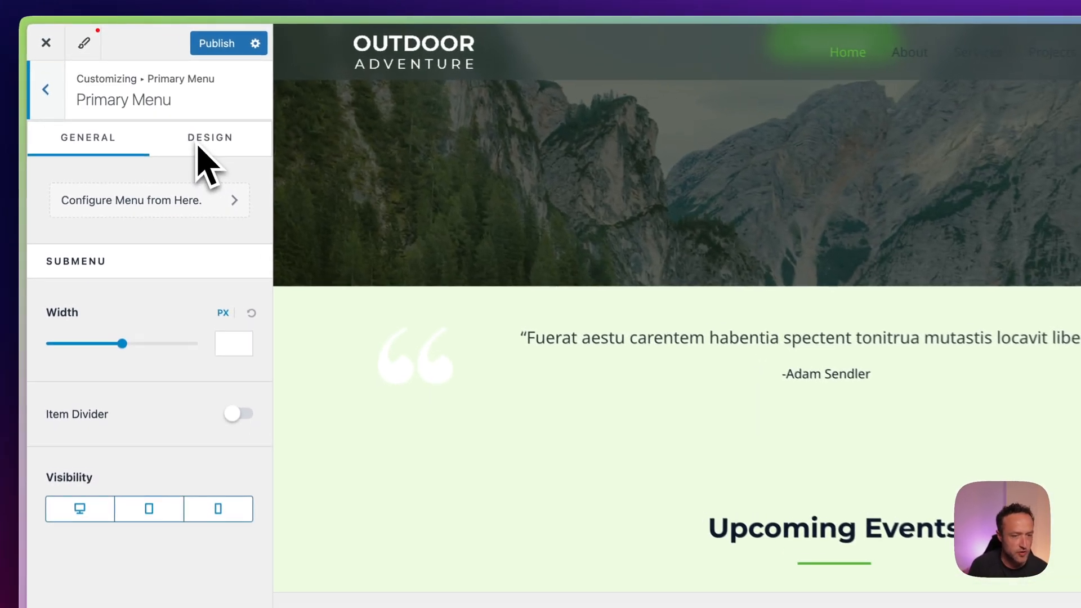
click(210, 137)
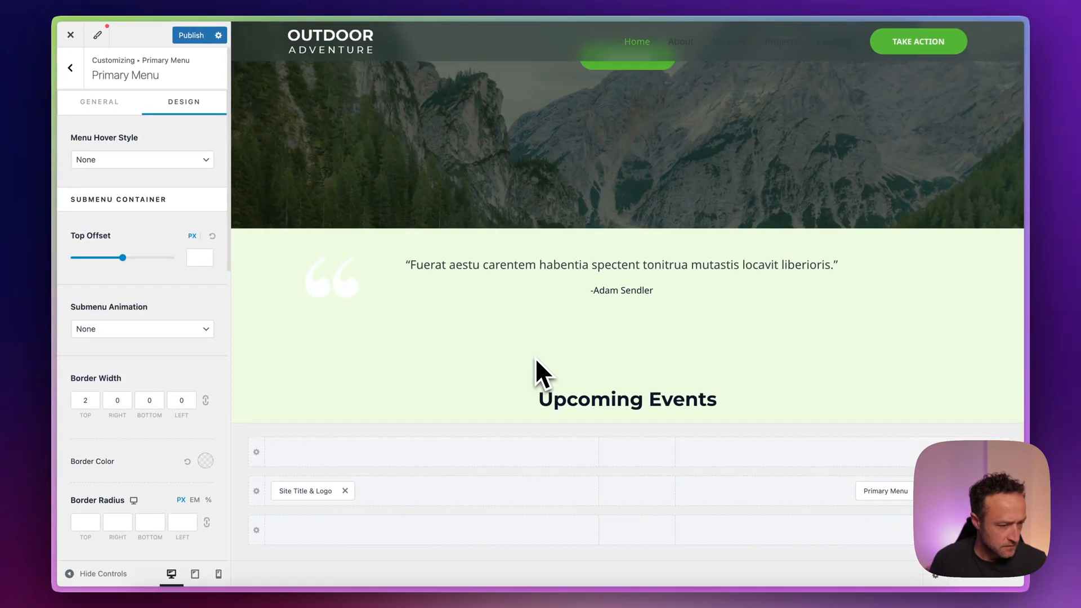
mouse_move(180, 291)
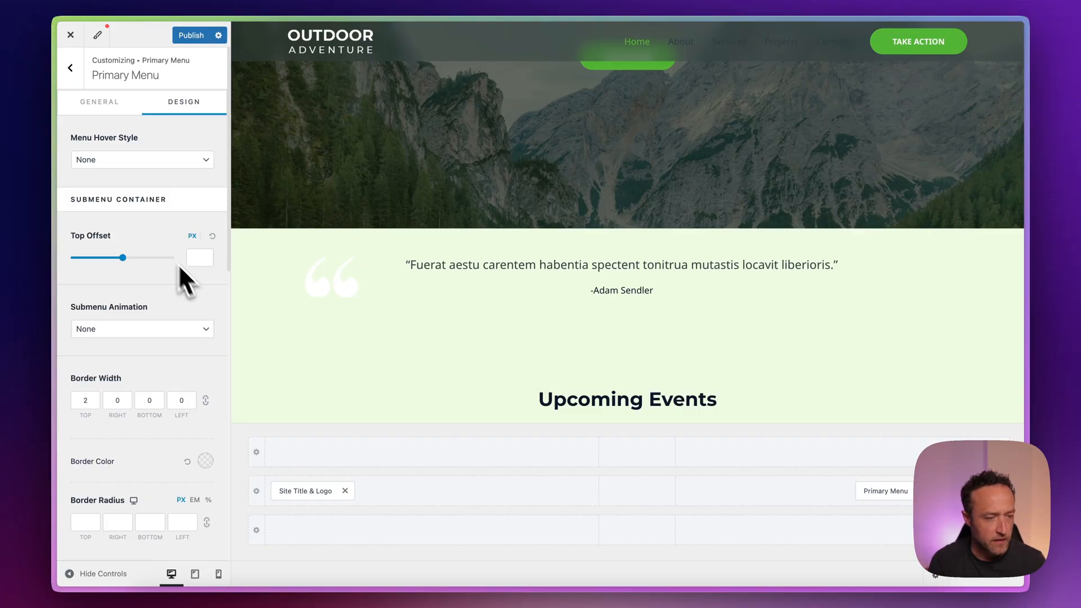
scroll(down, 3)
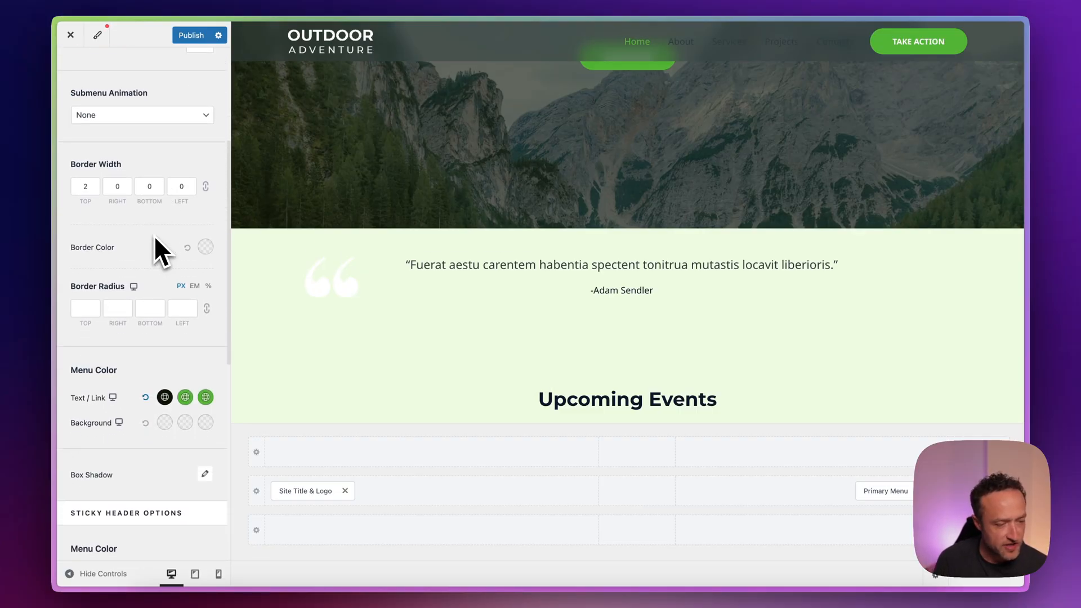
scroll(down, 3)
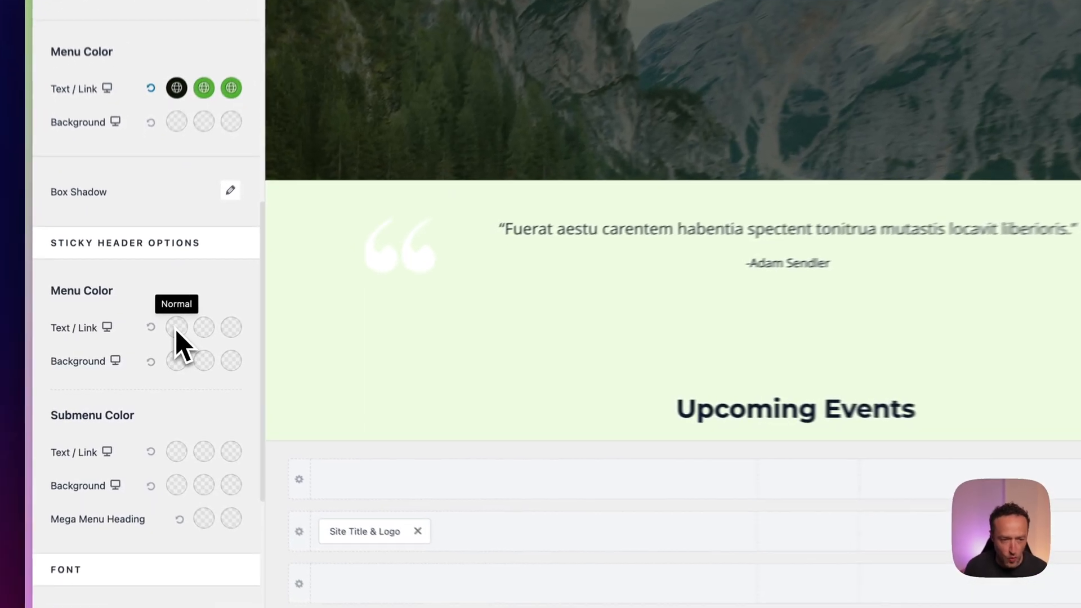
click(175, 326)
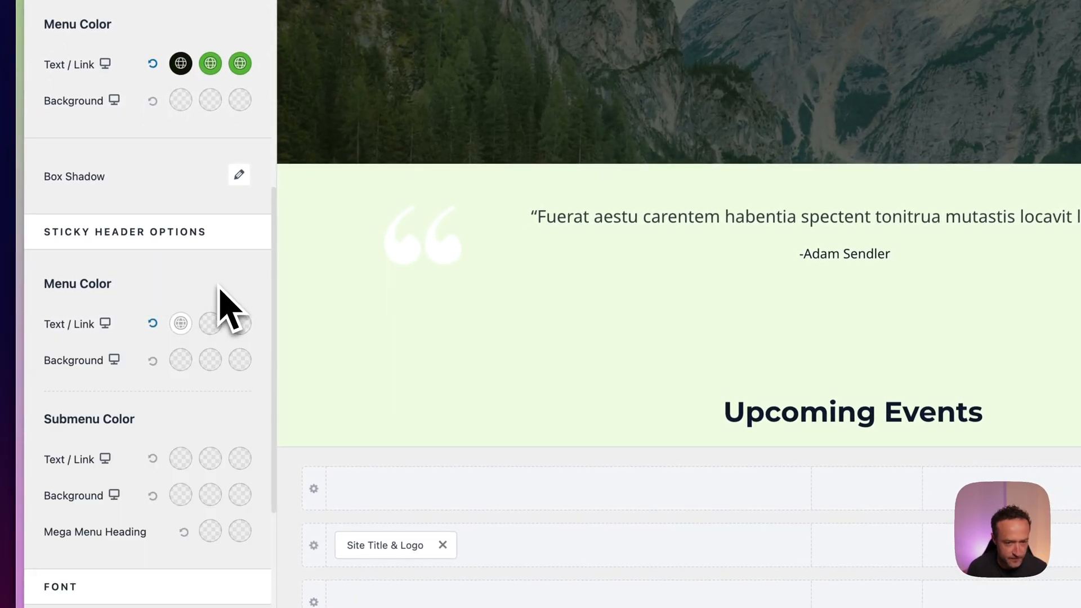
mouse_move(210, 324)
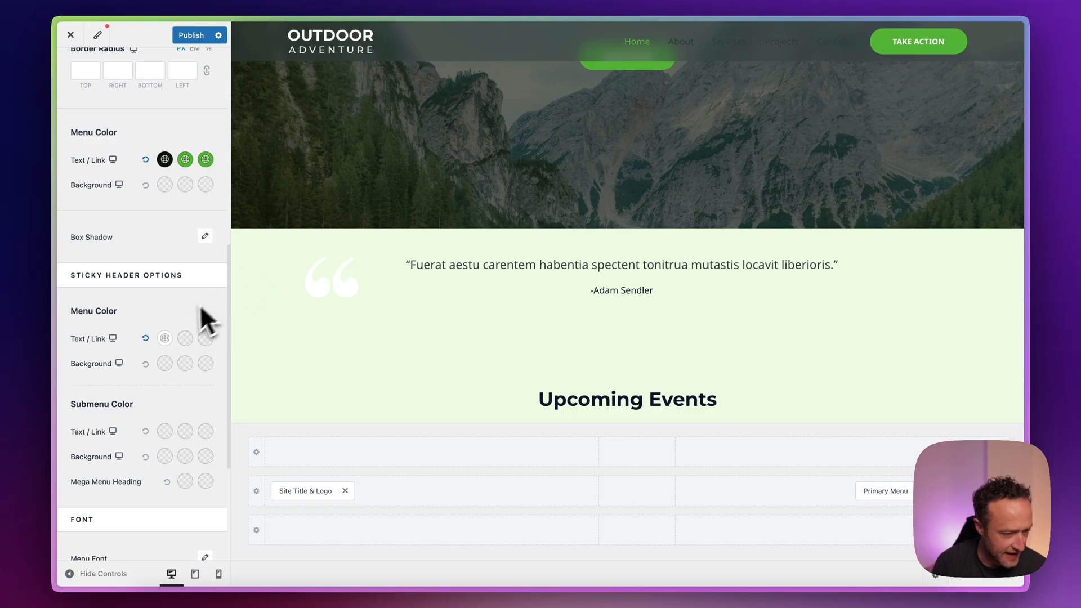
scroll(down, 3)
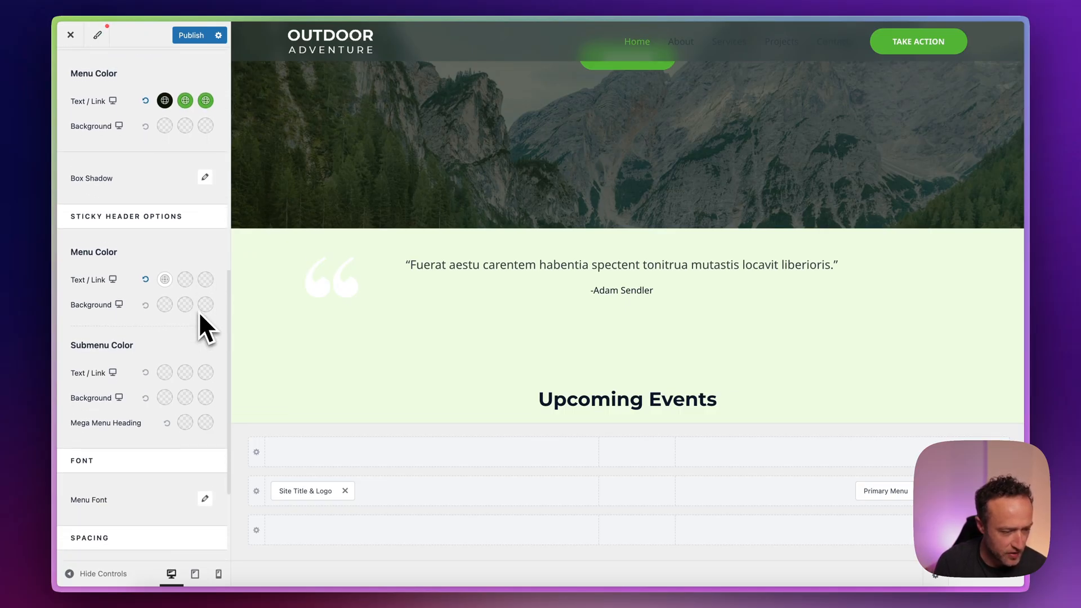
scroll(down, 3)
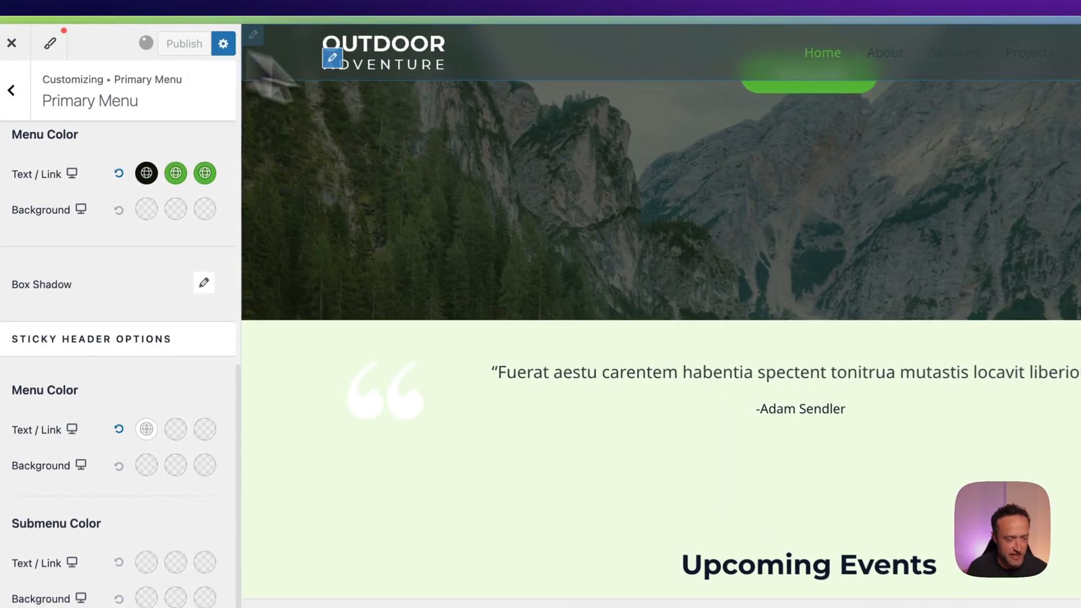
- Publish the changes and scroll the preview to check the blurred sticky header
click(184, 43)
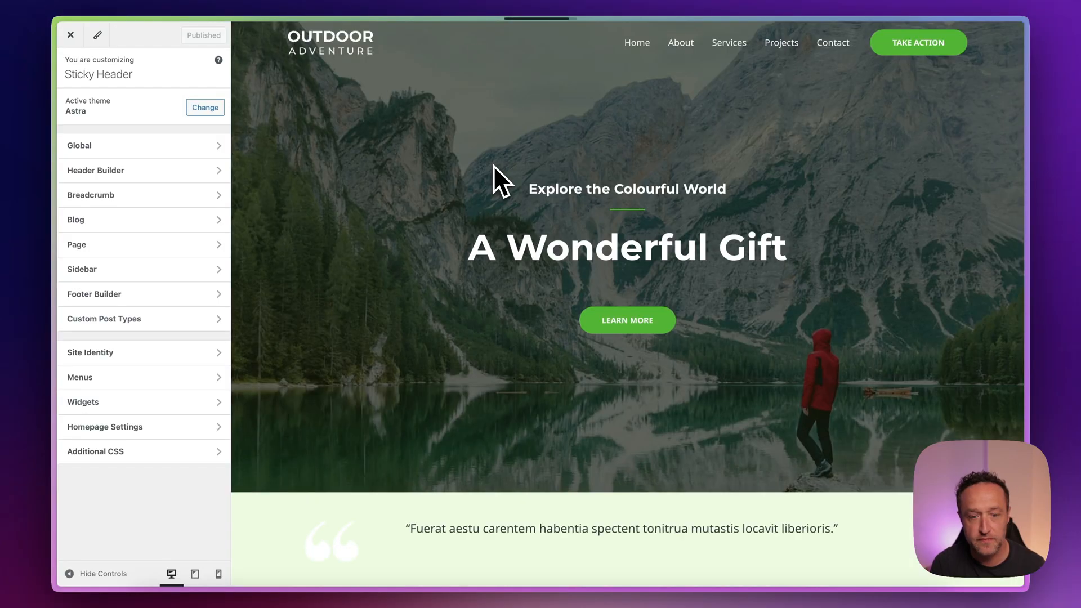
scroll(down, 3)
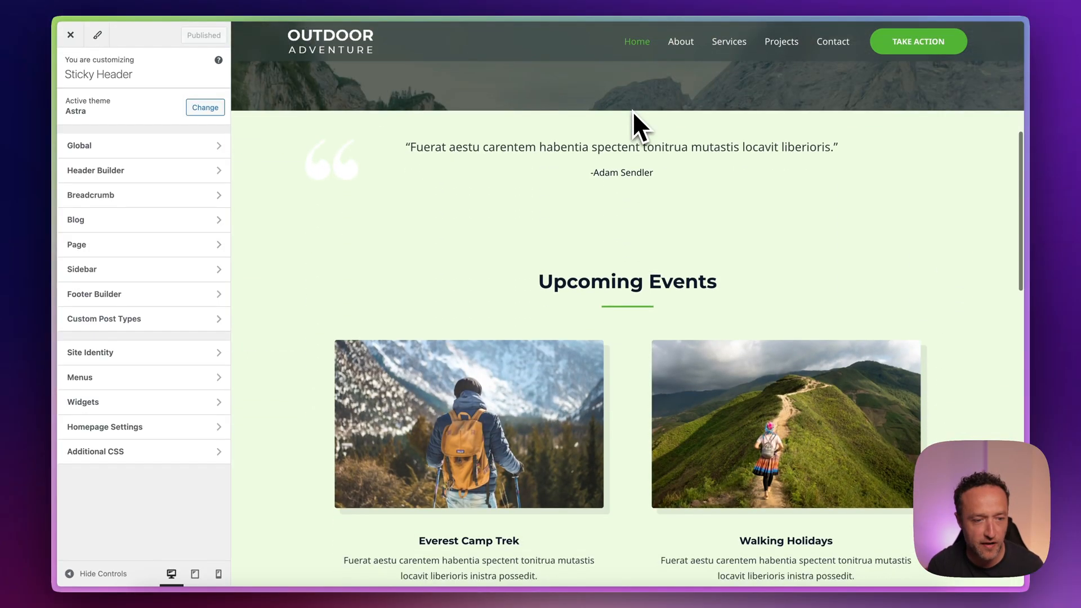
scroll(down, 3)
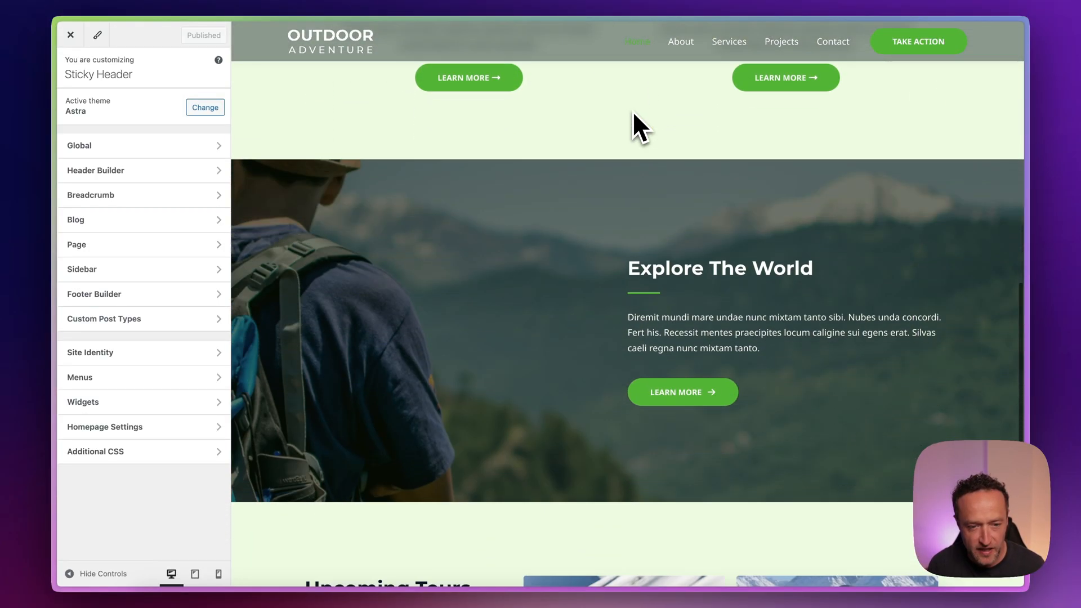
scroll(down, 3)
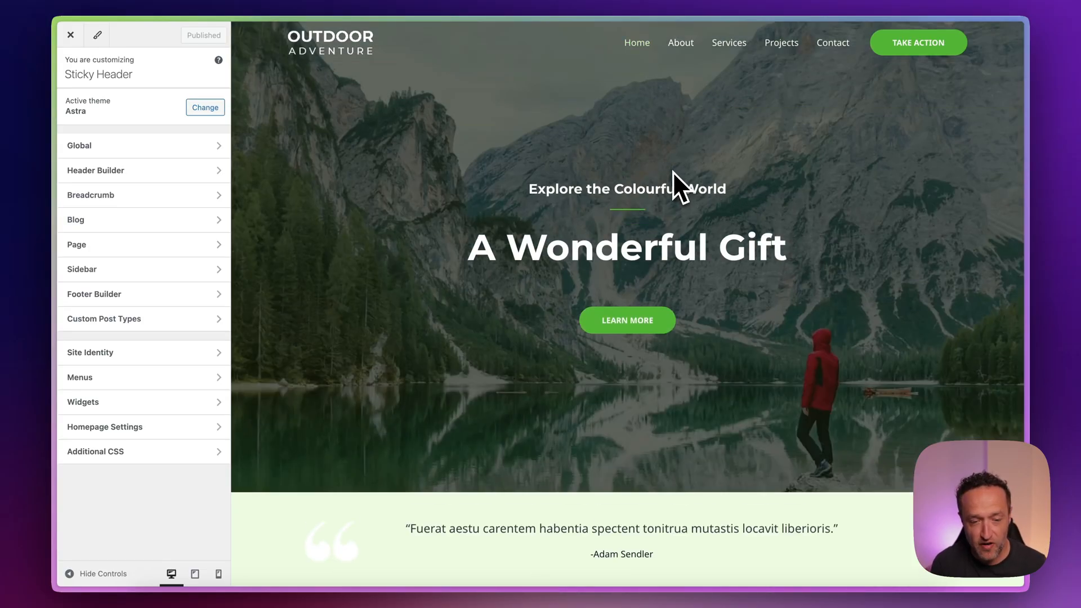
- In Sticky Header settings, turn on Hide When Scrolling Down and Different Logo for Sticky Header
click(95, 174)
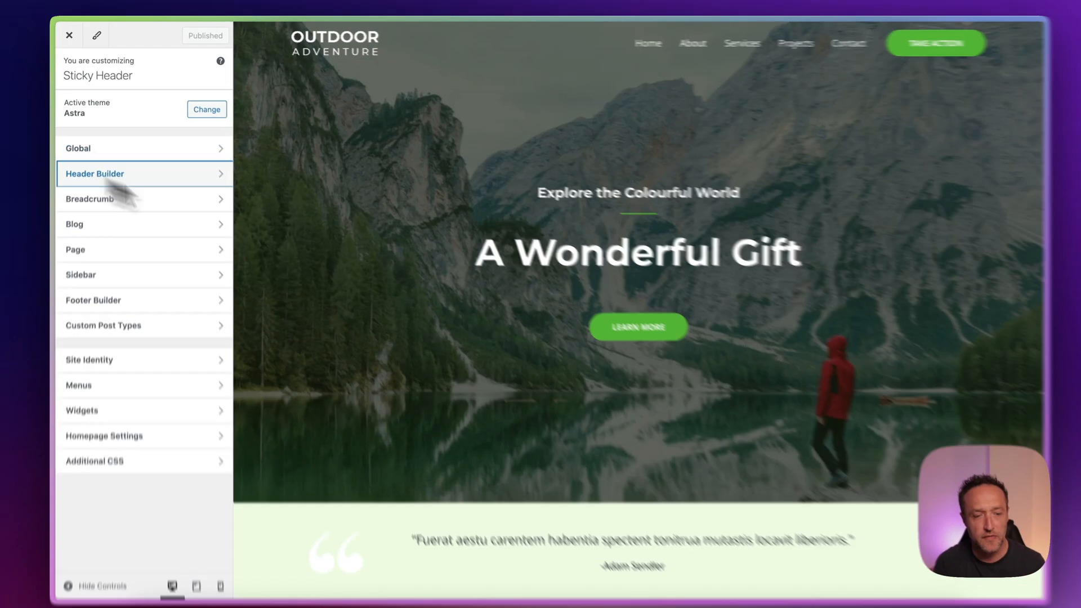
click(94, 174)
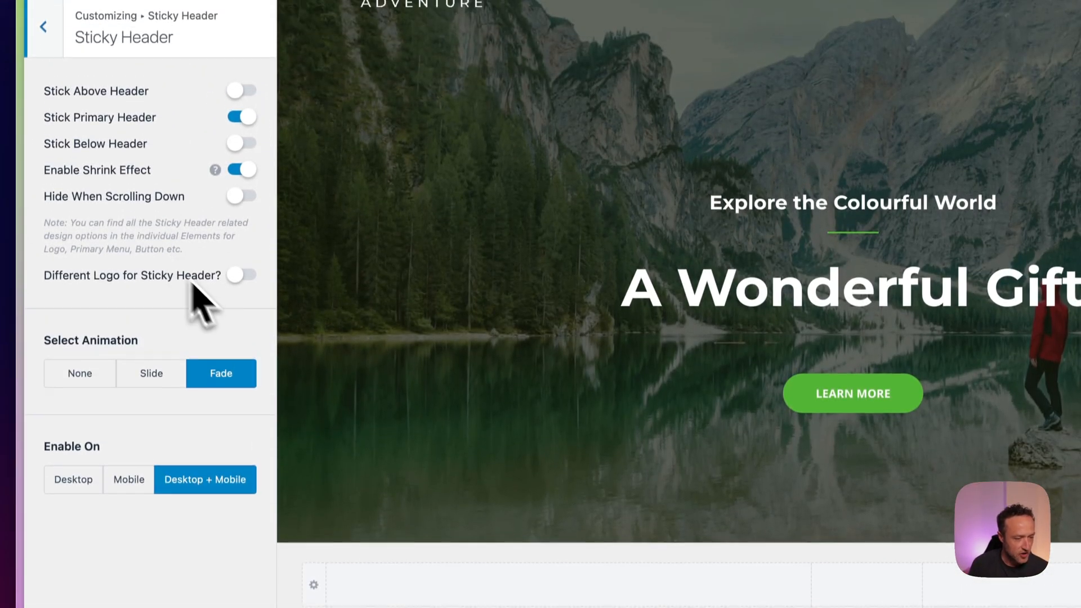
click(242, 276)
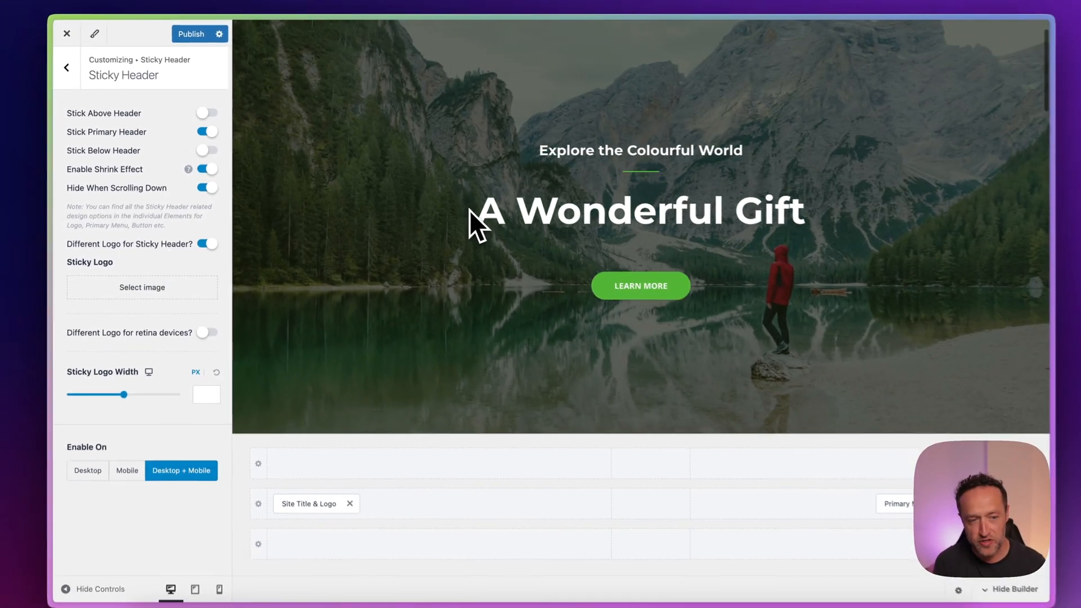
scroll(down, 3)
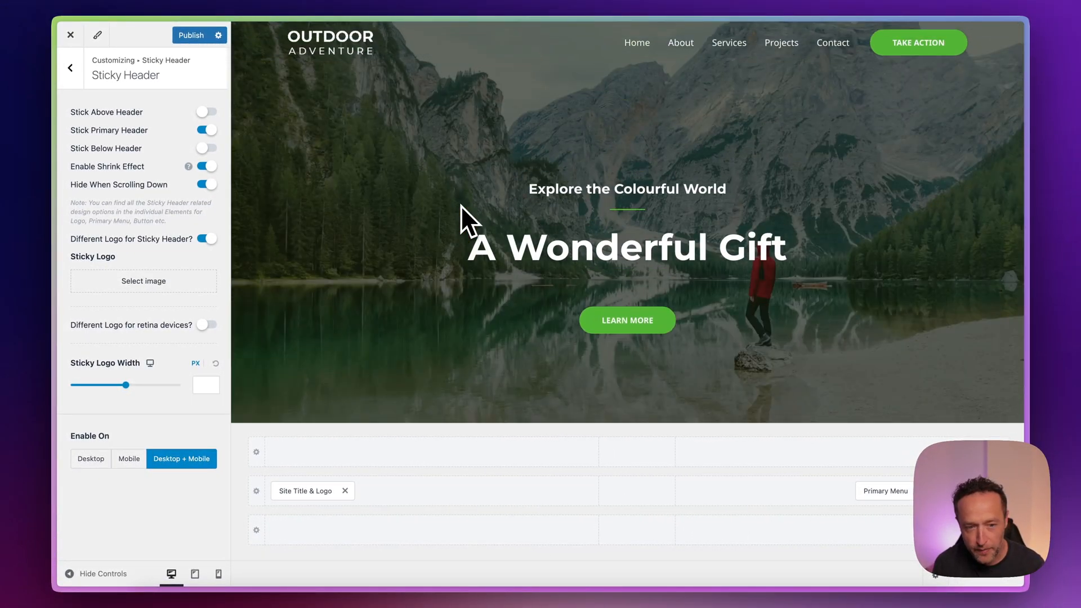
scroll(down, 3)
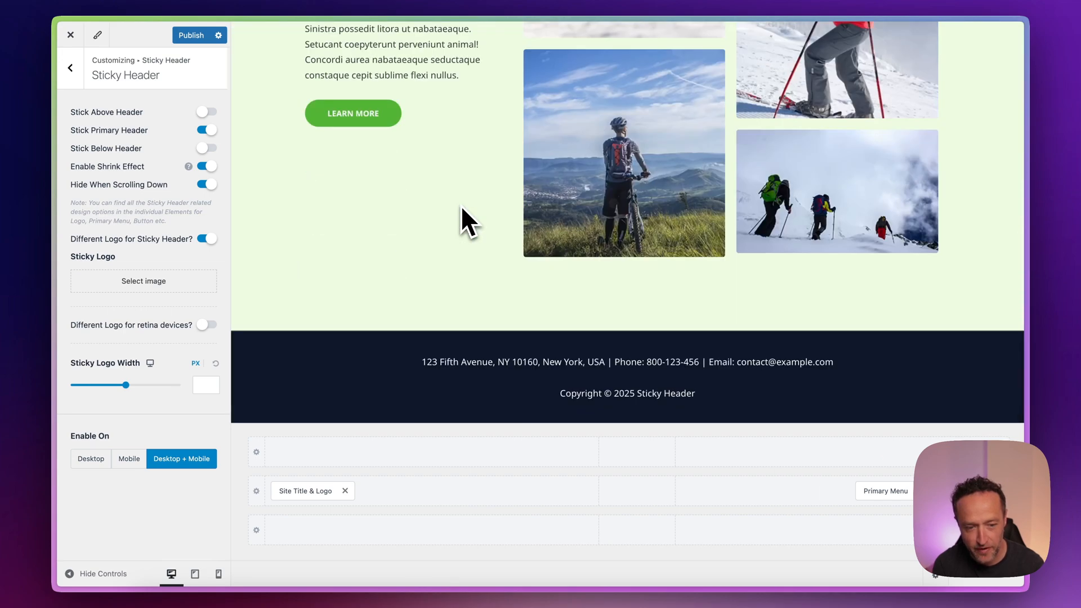
scroll(up, 3)
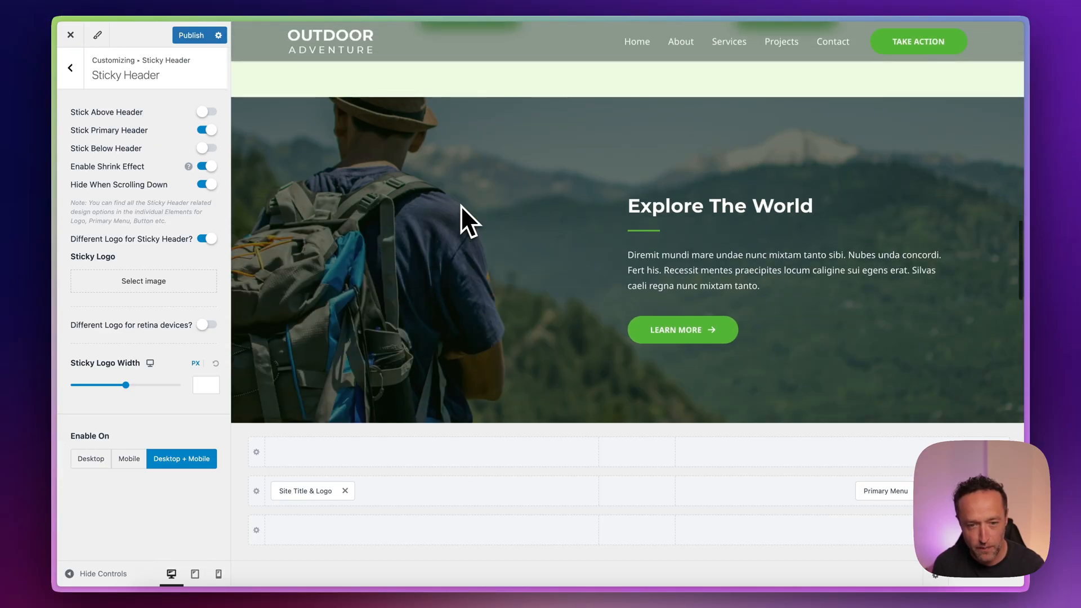
scroll(down, 3)
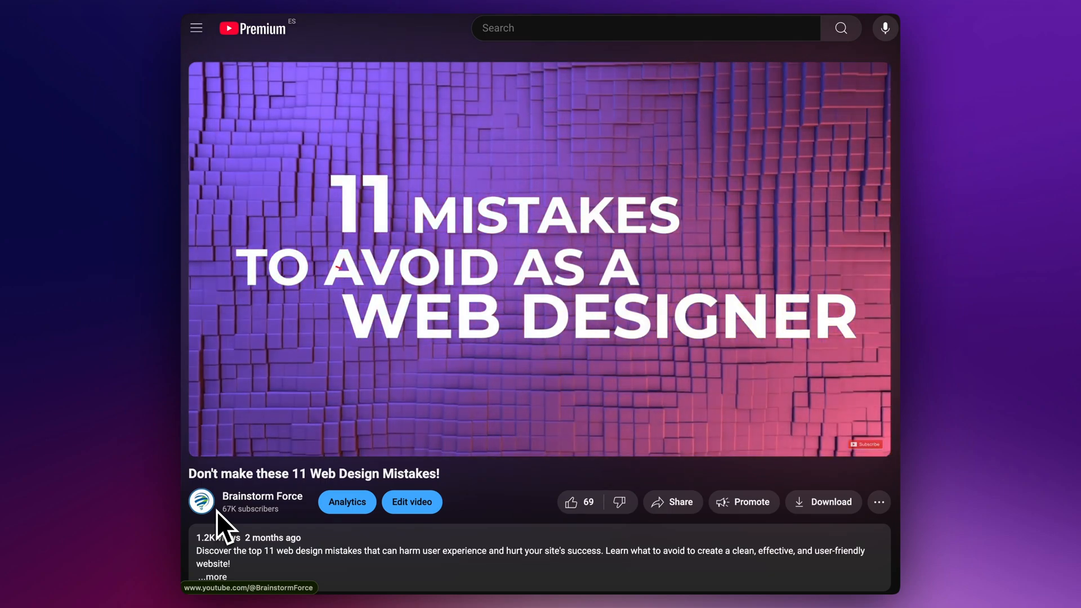
- Play the YouTube video 'Don't make these 11 Web Design Mistakes!'
click(538, 259)
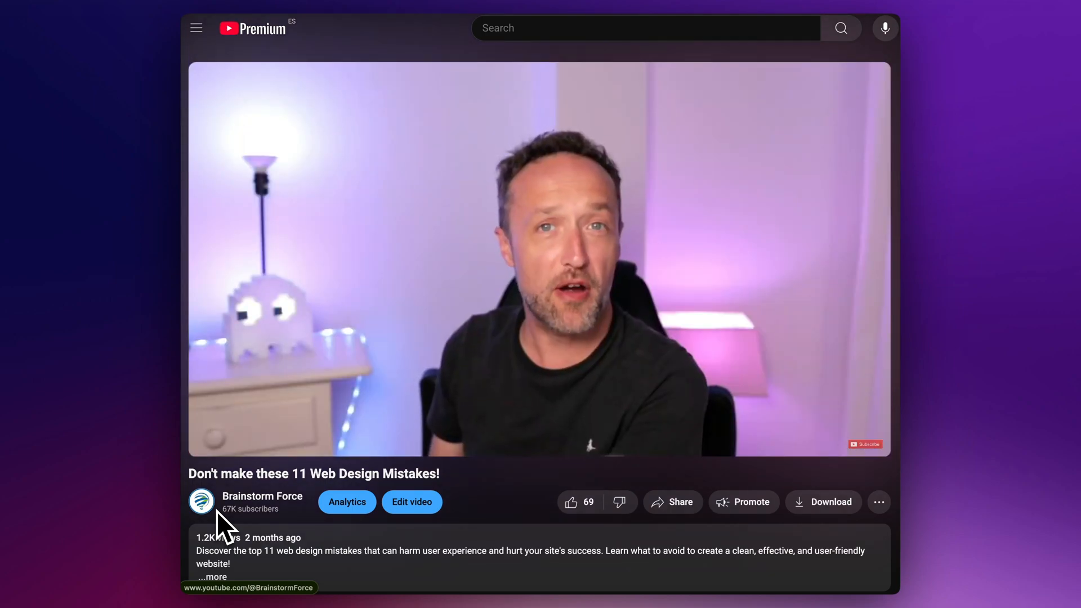